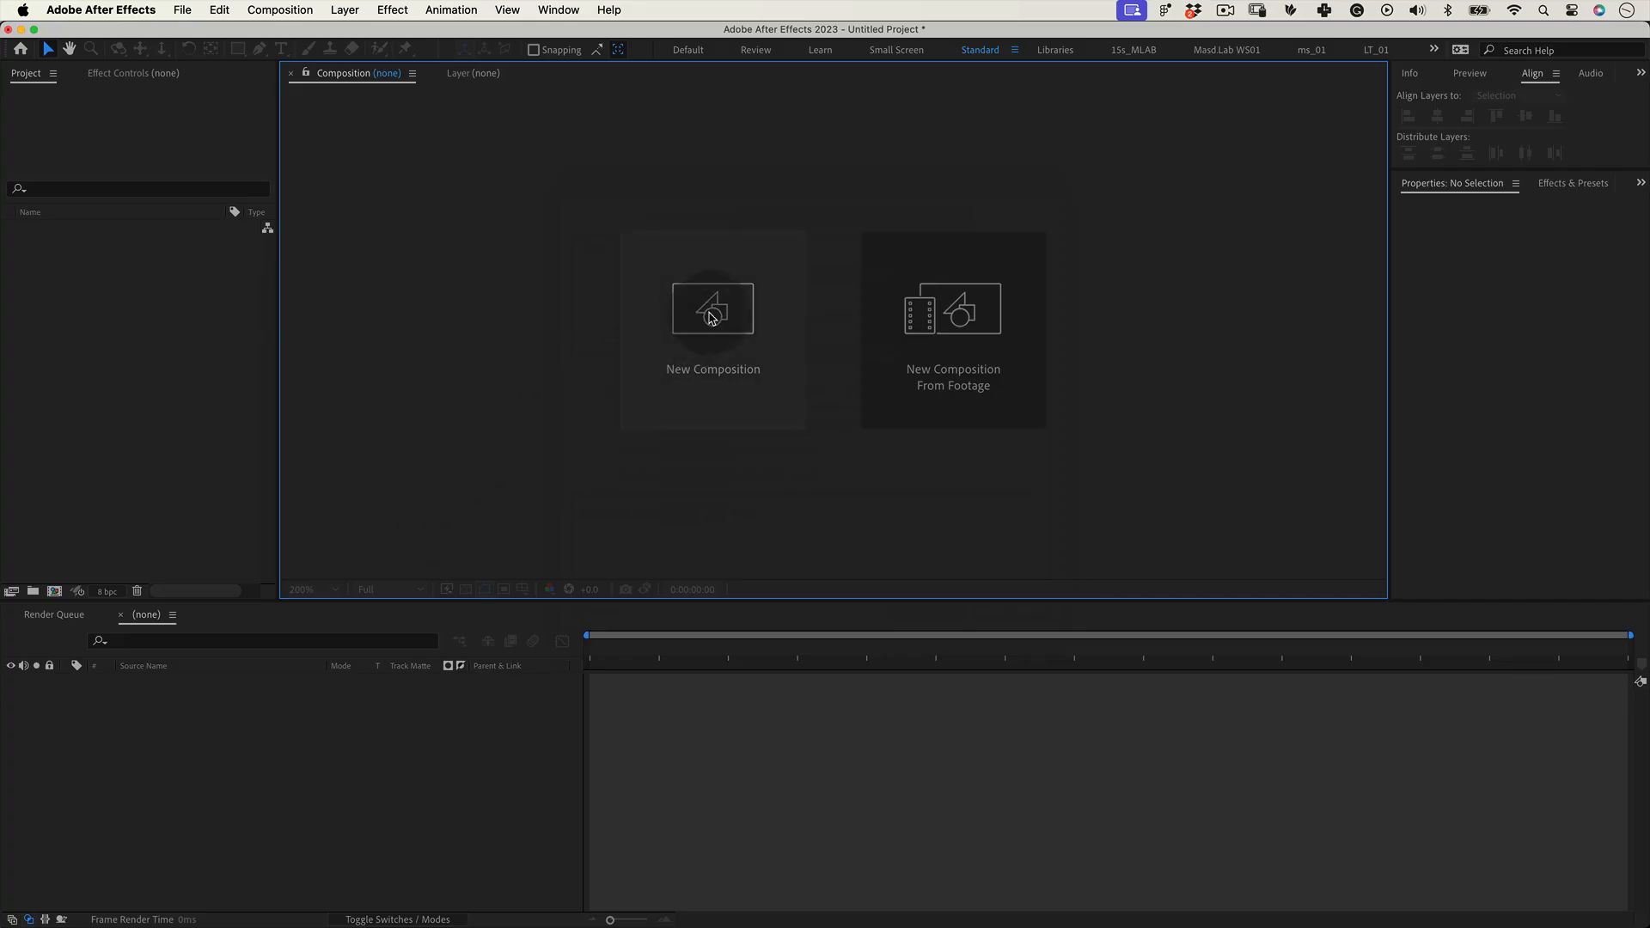
Create the composition 'Kinetic Type - Be Nice' at 1080×1080, 30 fps, 15 seconds long.
left_click(711, 308)
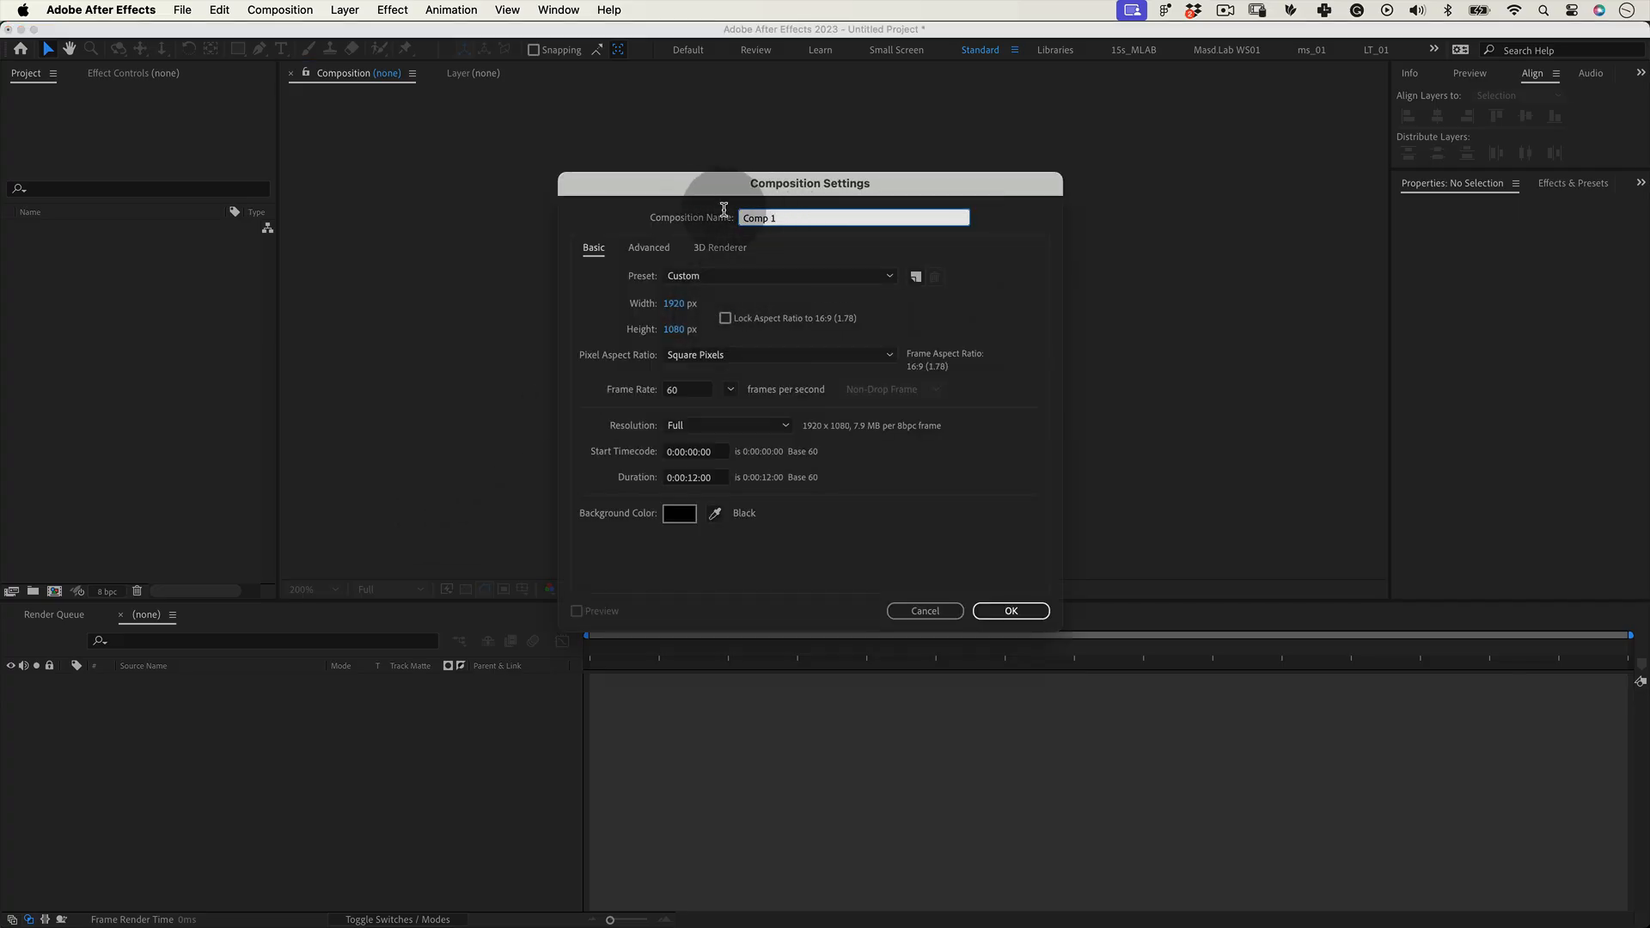
type("Kinetic Type - Be Nice")
left_click(690, 388)
type("30")
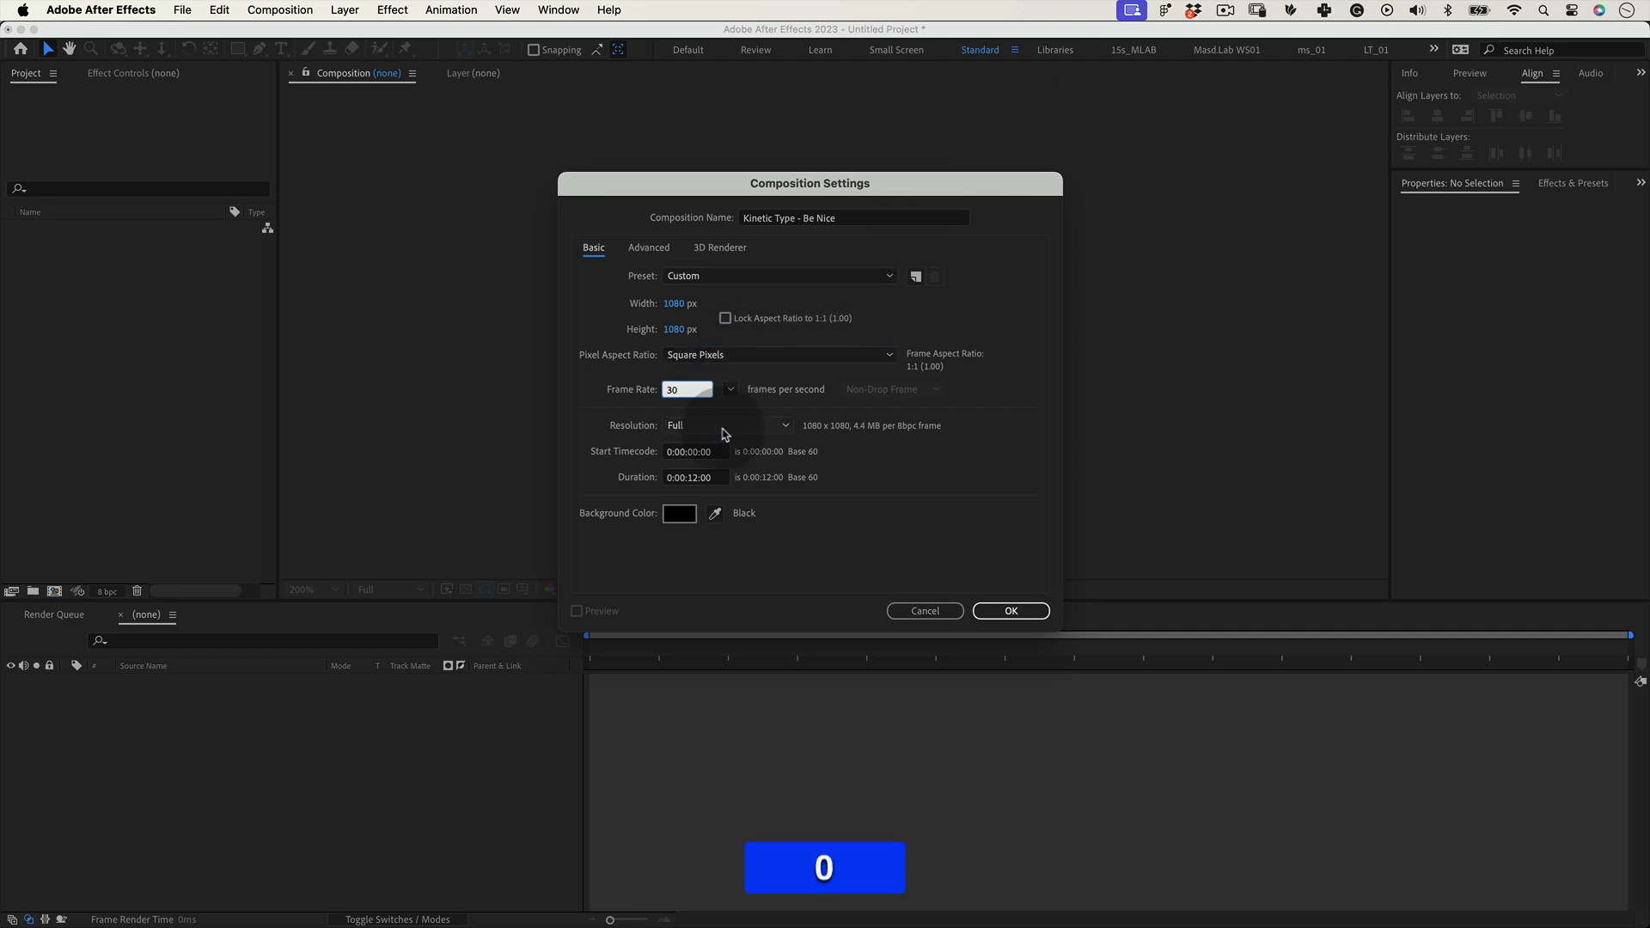
left_click(778, 275)
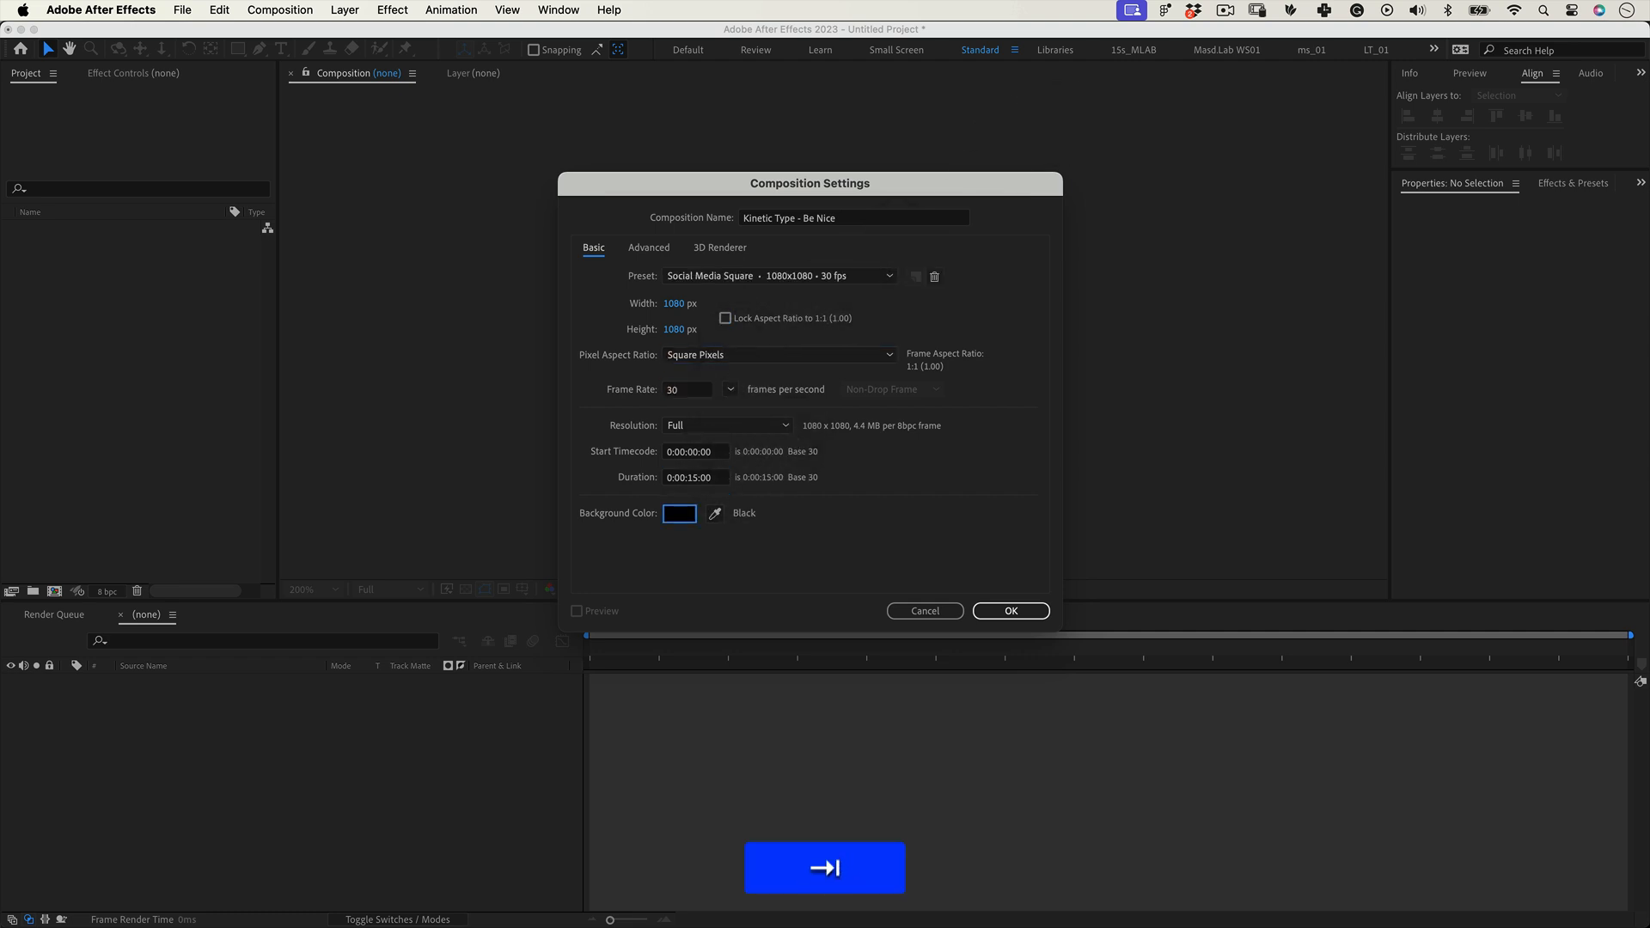
left_click(1009, 611)
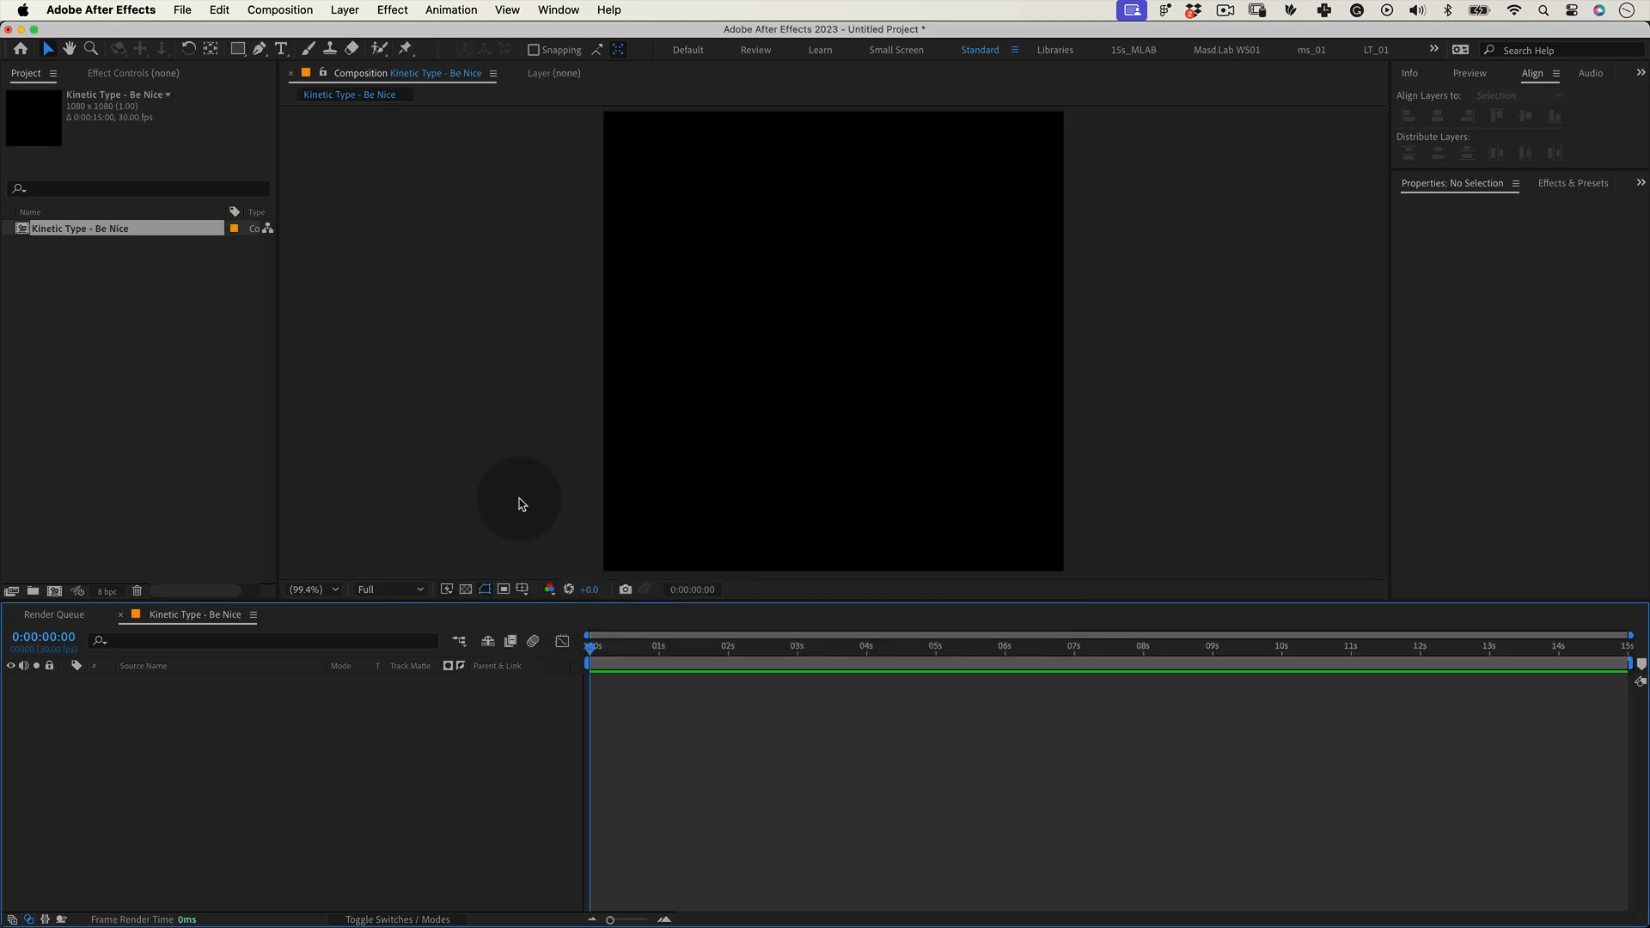
Add a full-frame white rectangle and convert its Rectangle Path 1 to a Bezier path.
left_click(239, 50)
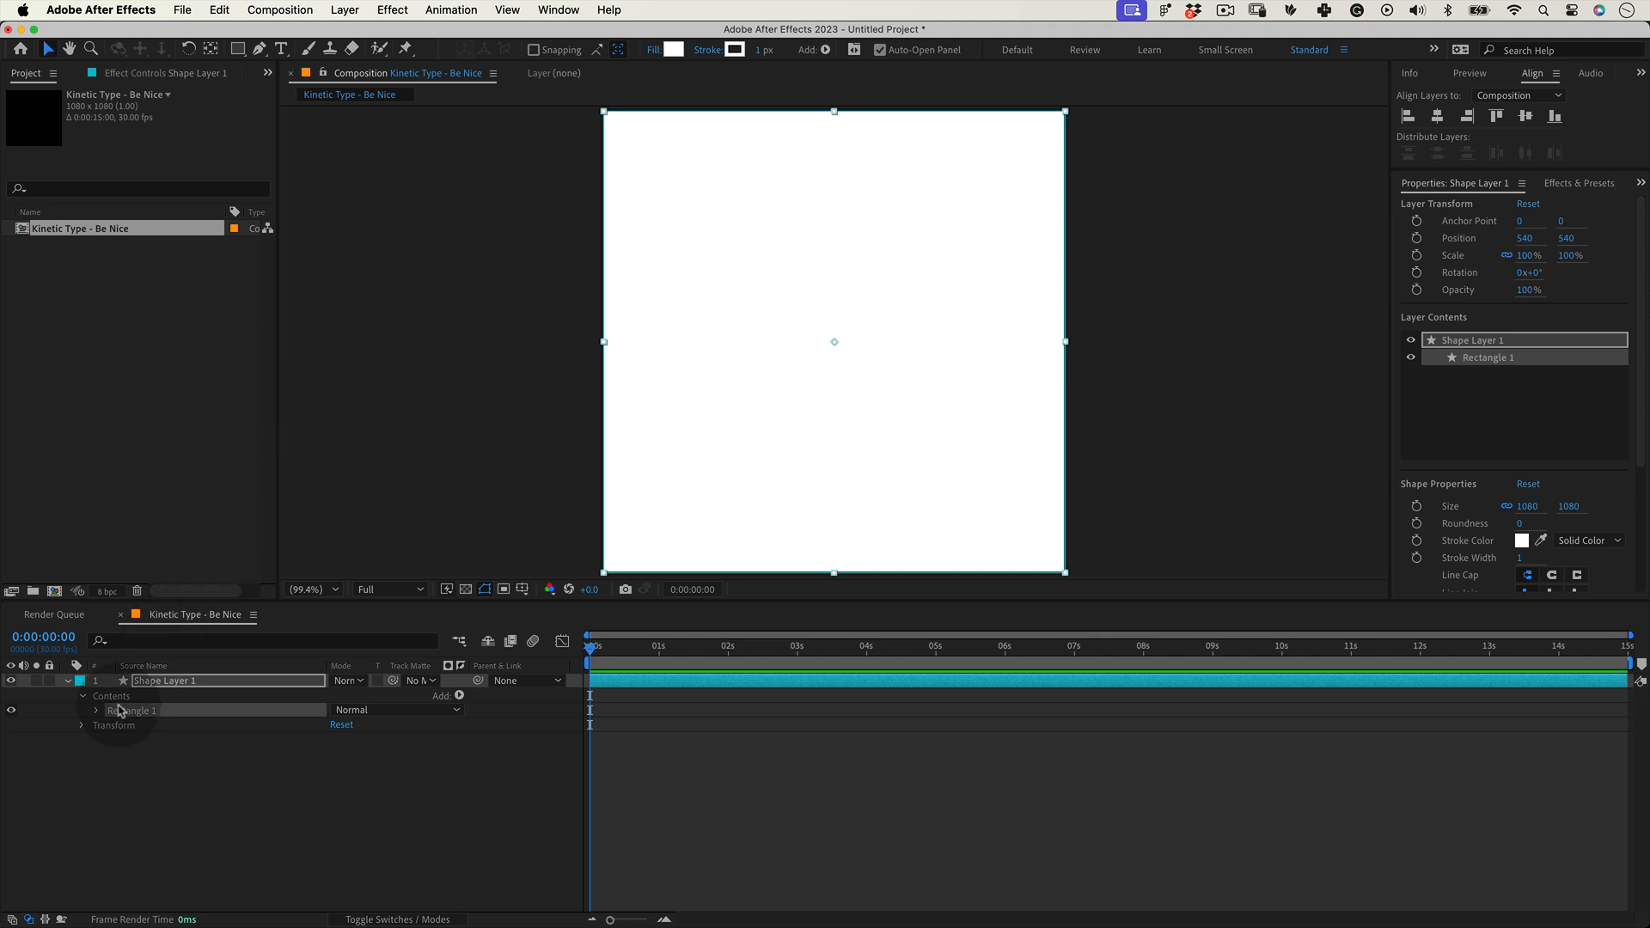
left_click(96, 710)
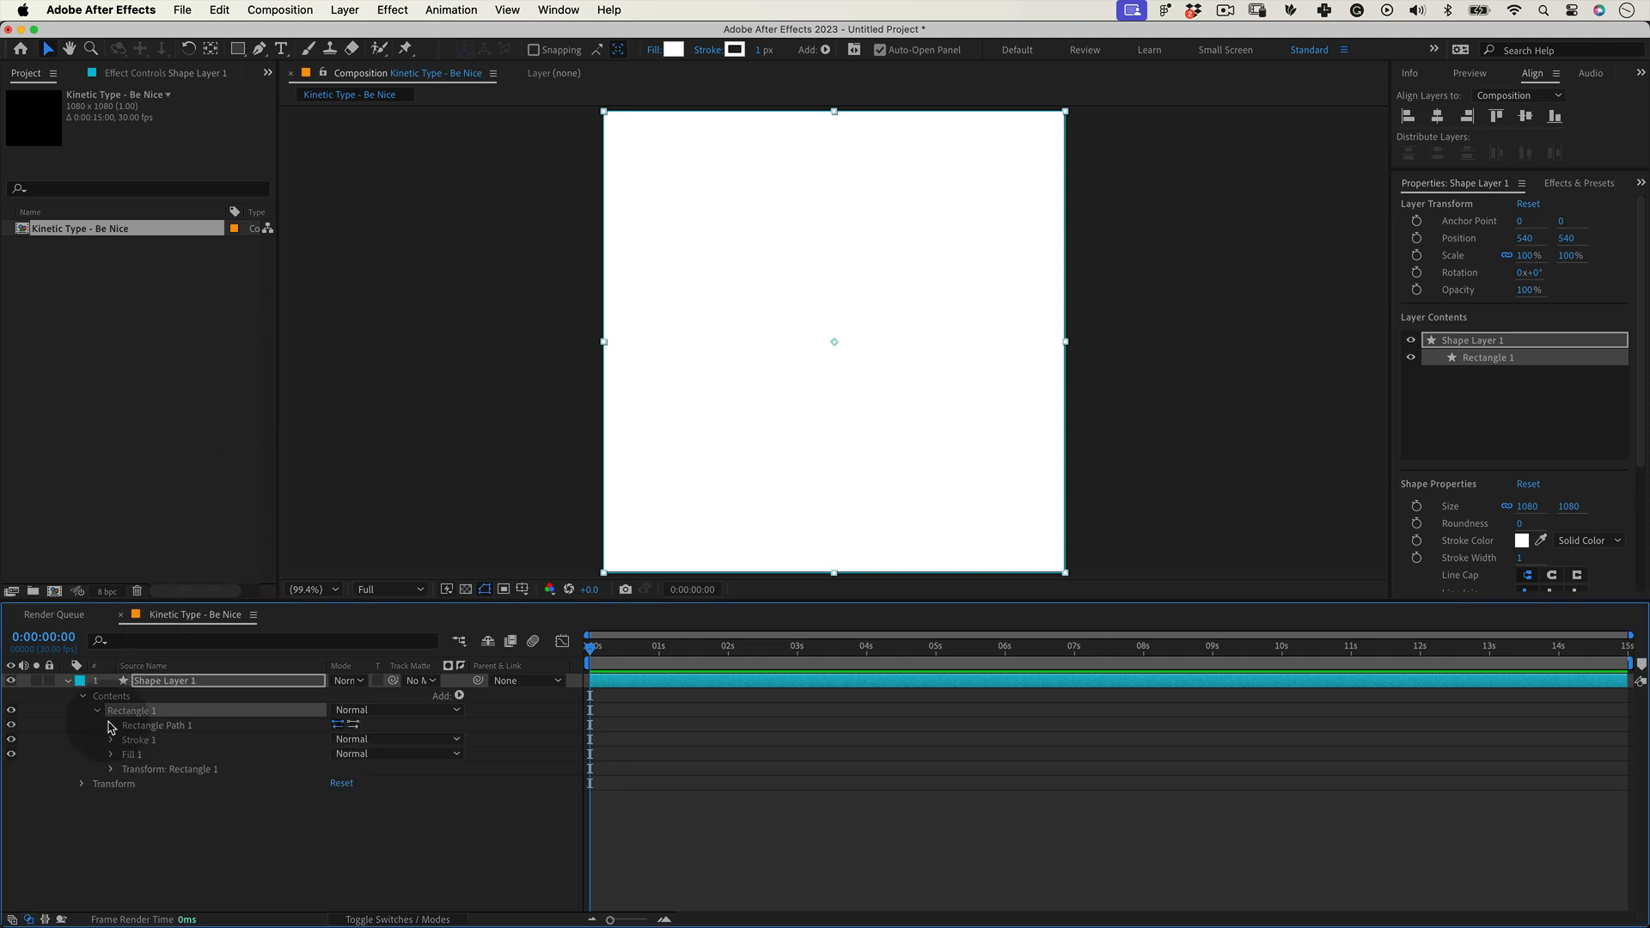
right_click(156, 726)
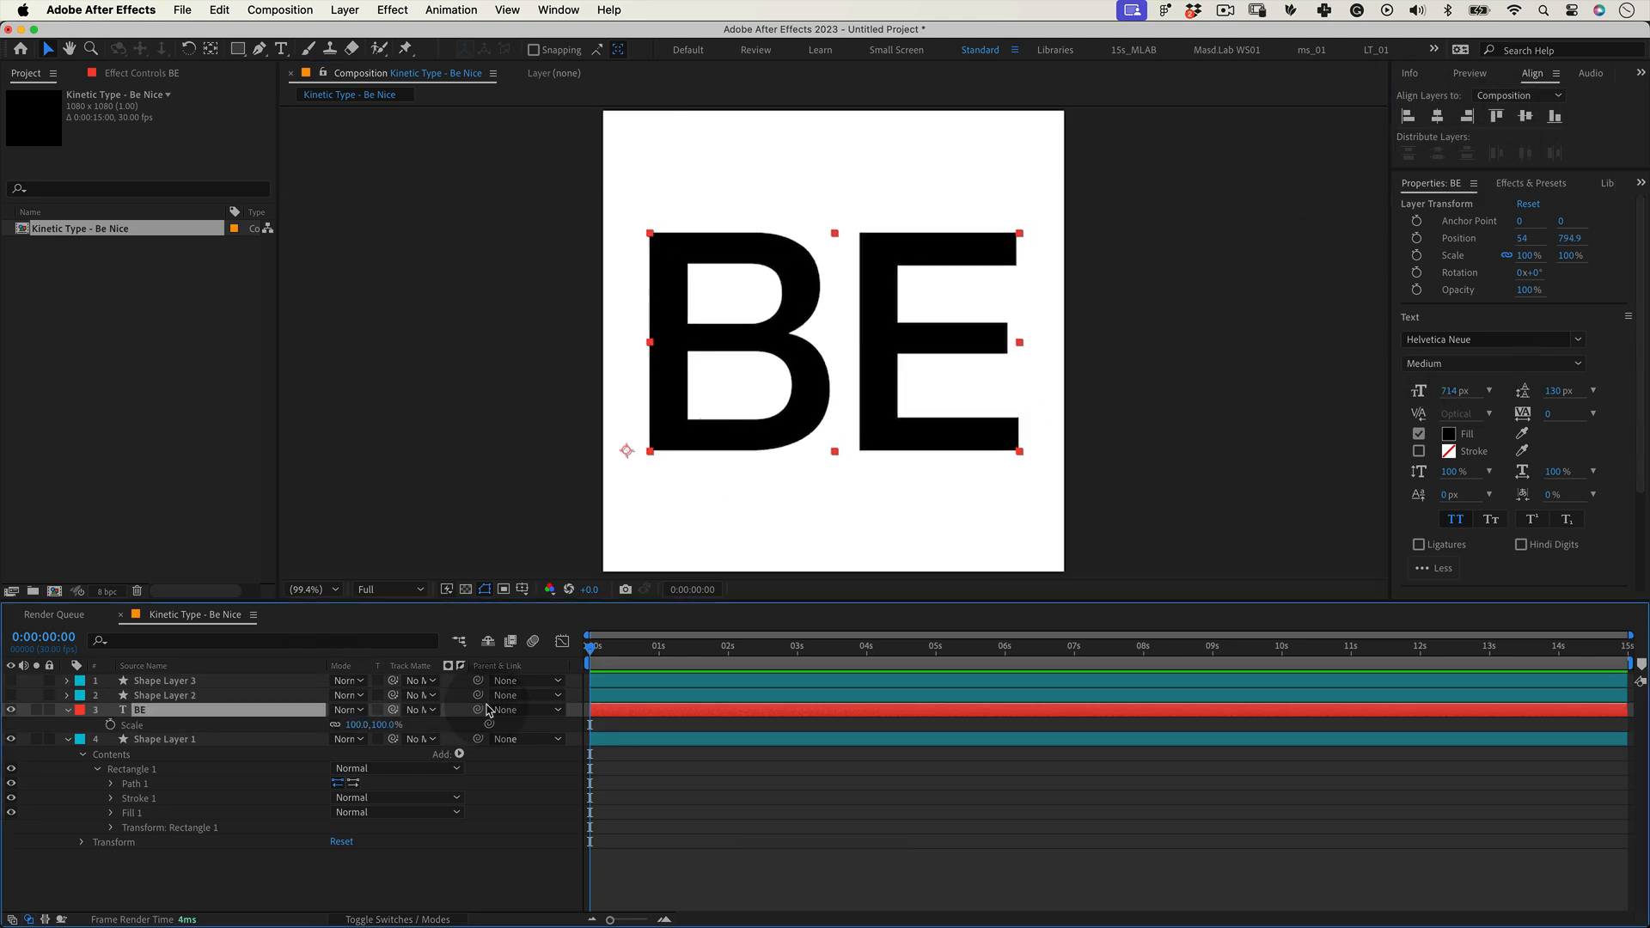
Parent BE to Shape Layer 1 and create corner nulls its path points follow via Create Nulls From Paths.
left_click(526, 710)
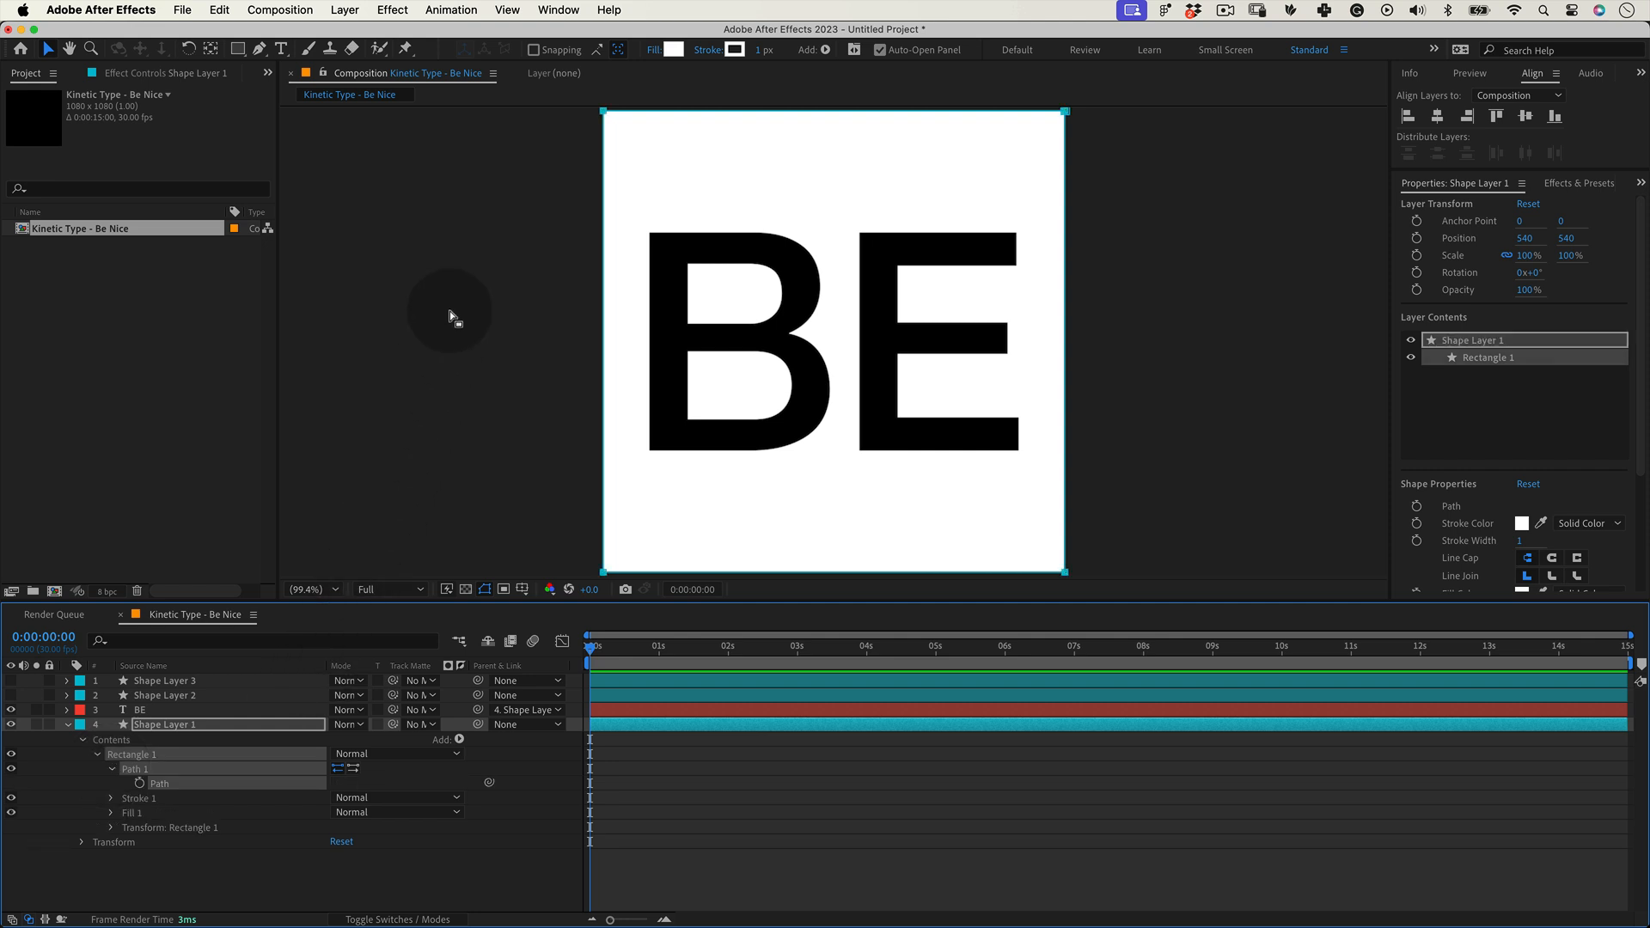
left_click(557, 10)
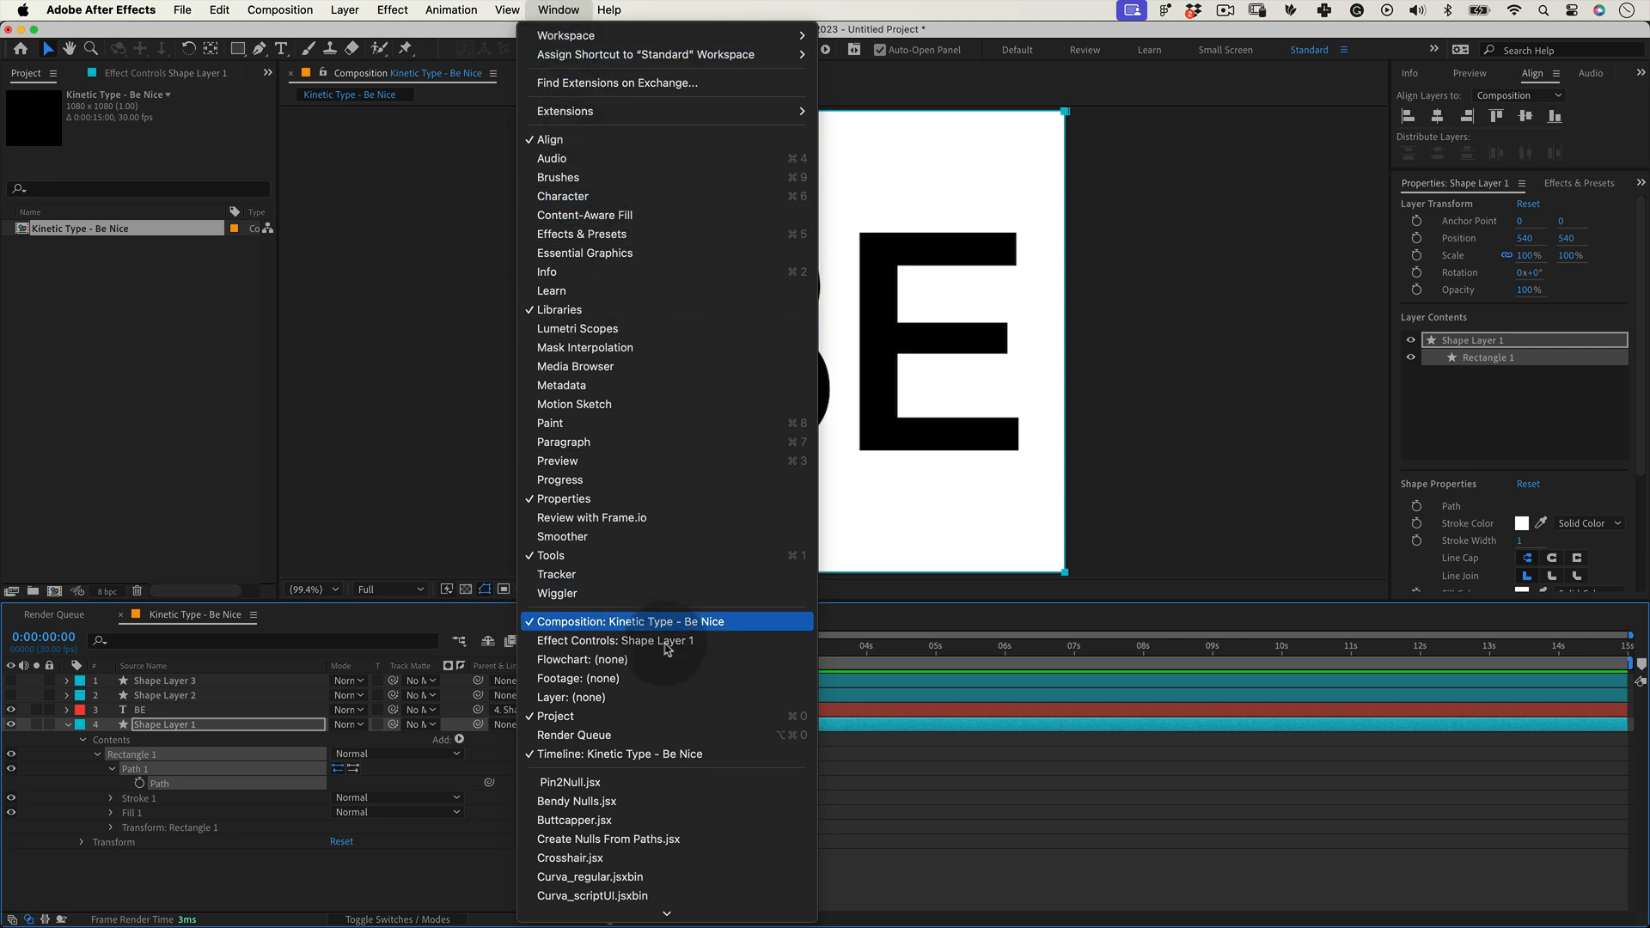
left_click(607, 839)
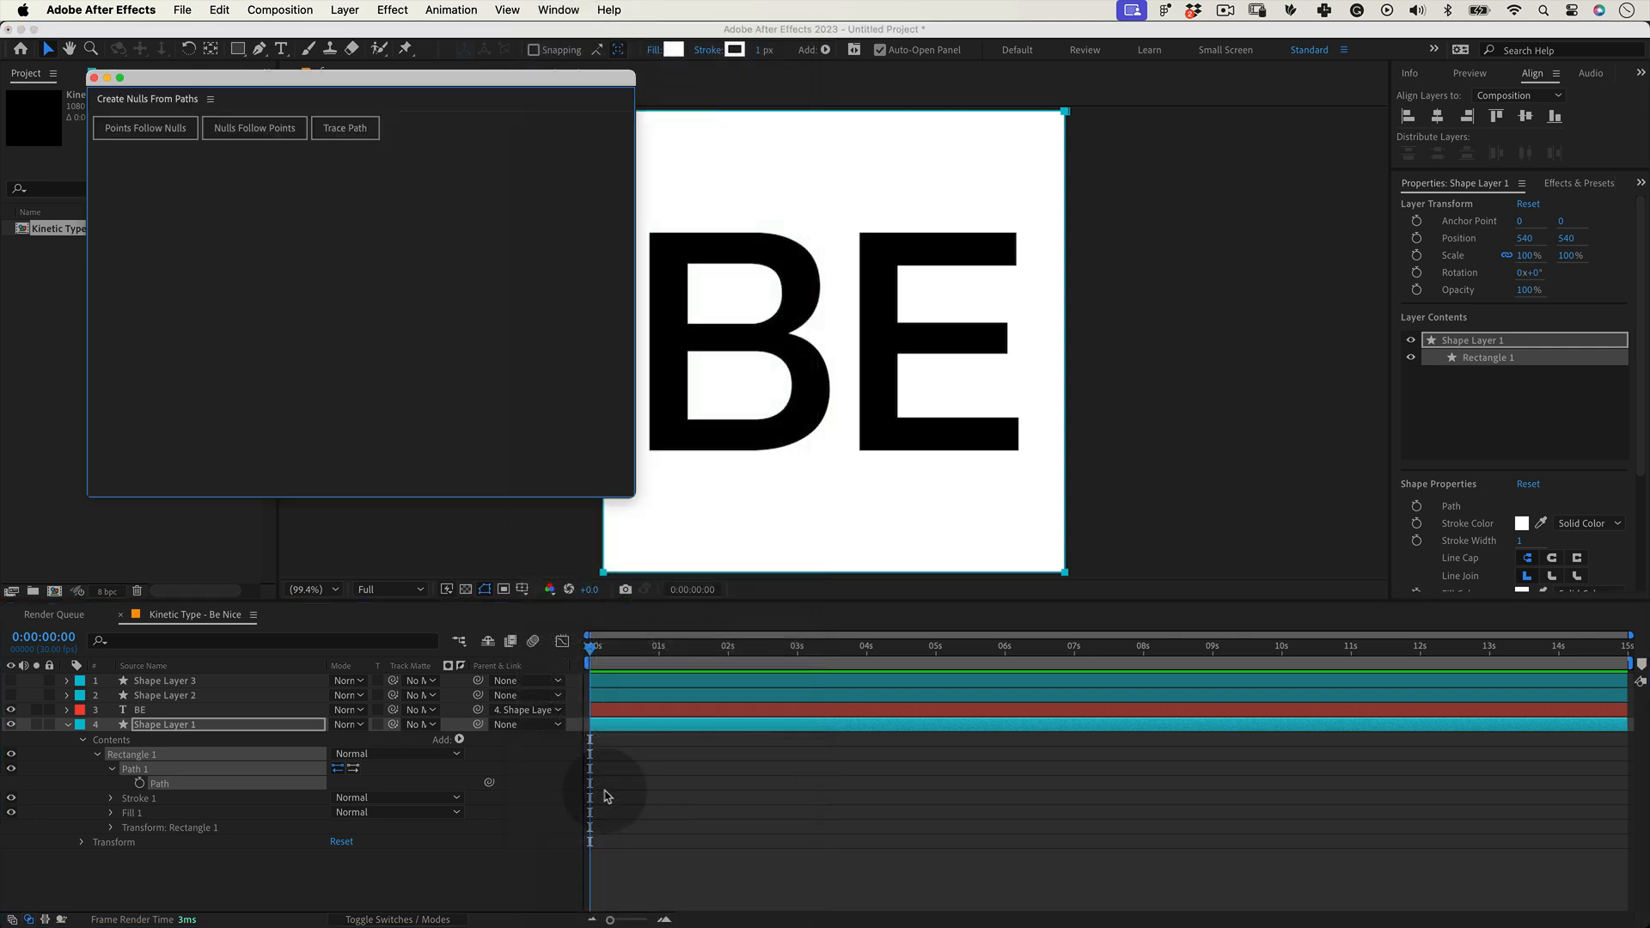
left_click(144, 127)
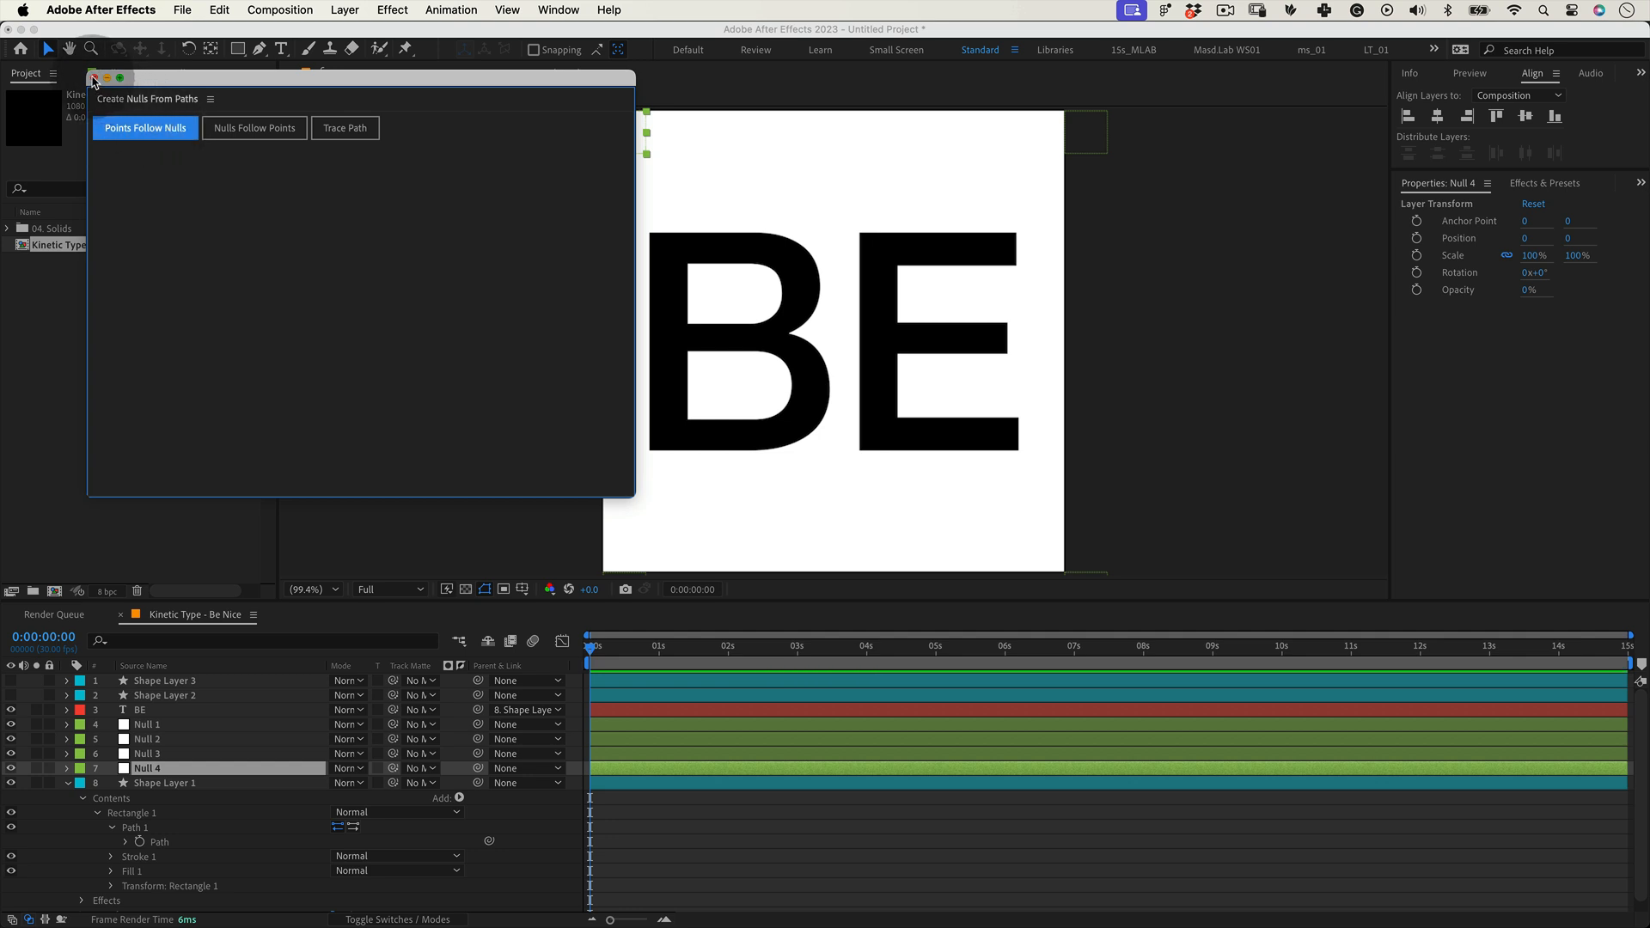
left_click(93, 77)
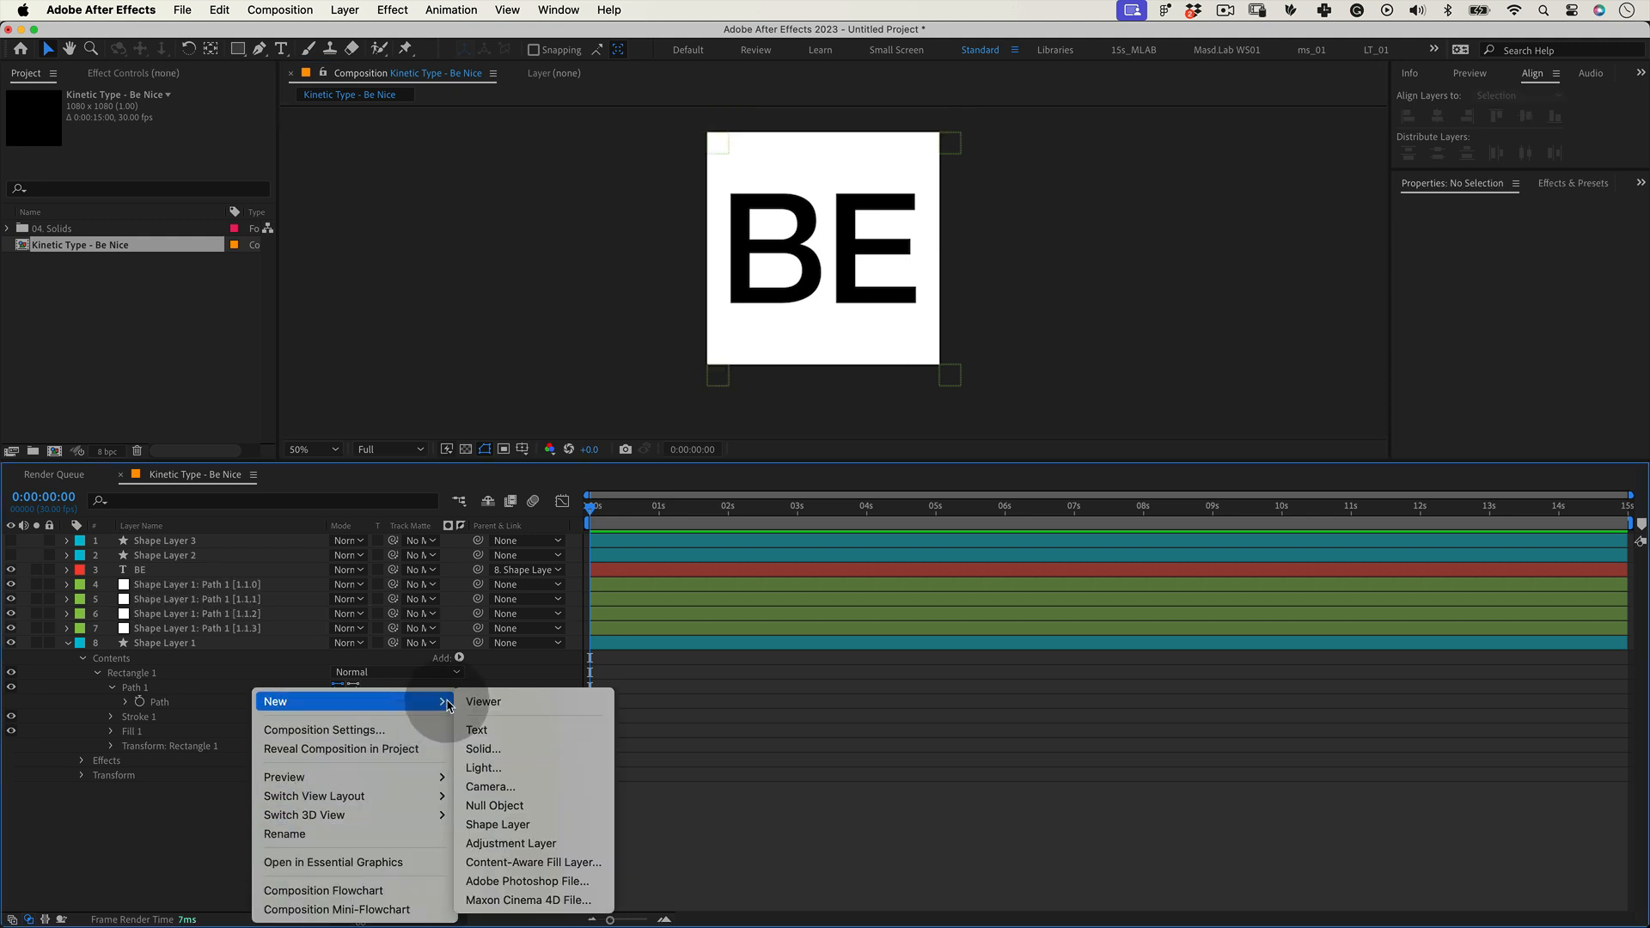
Scale BE and the four corner nulls to 33% so the white square sits small in the centre.
left_click(495, 805)
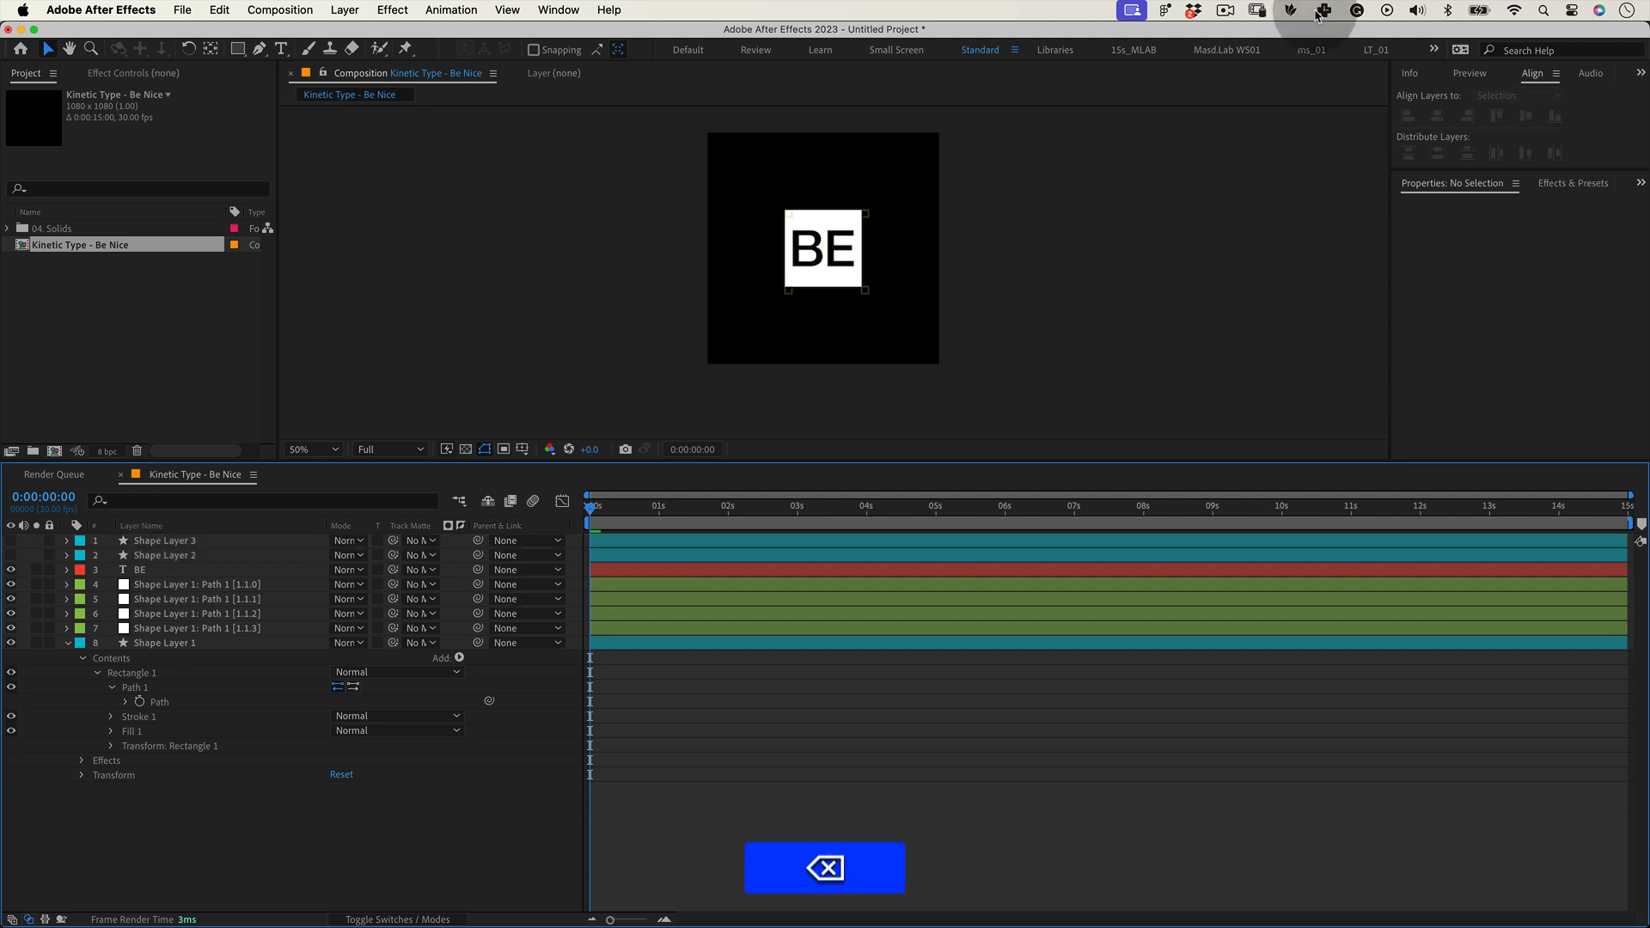
right_click(234, 832)
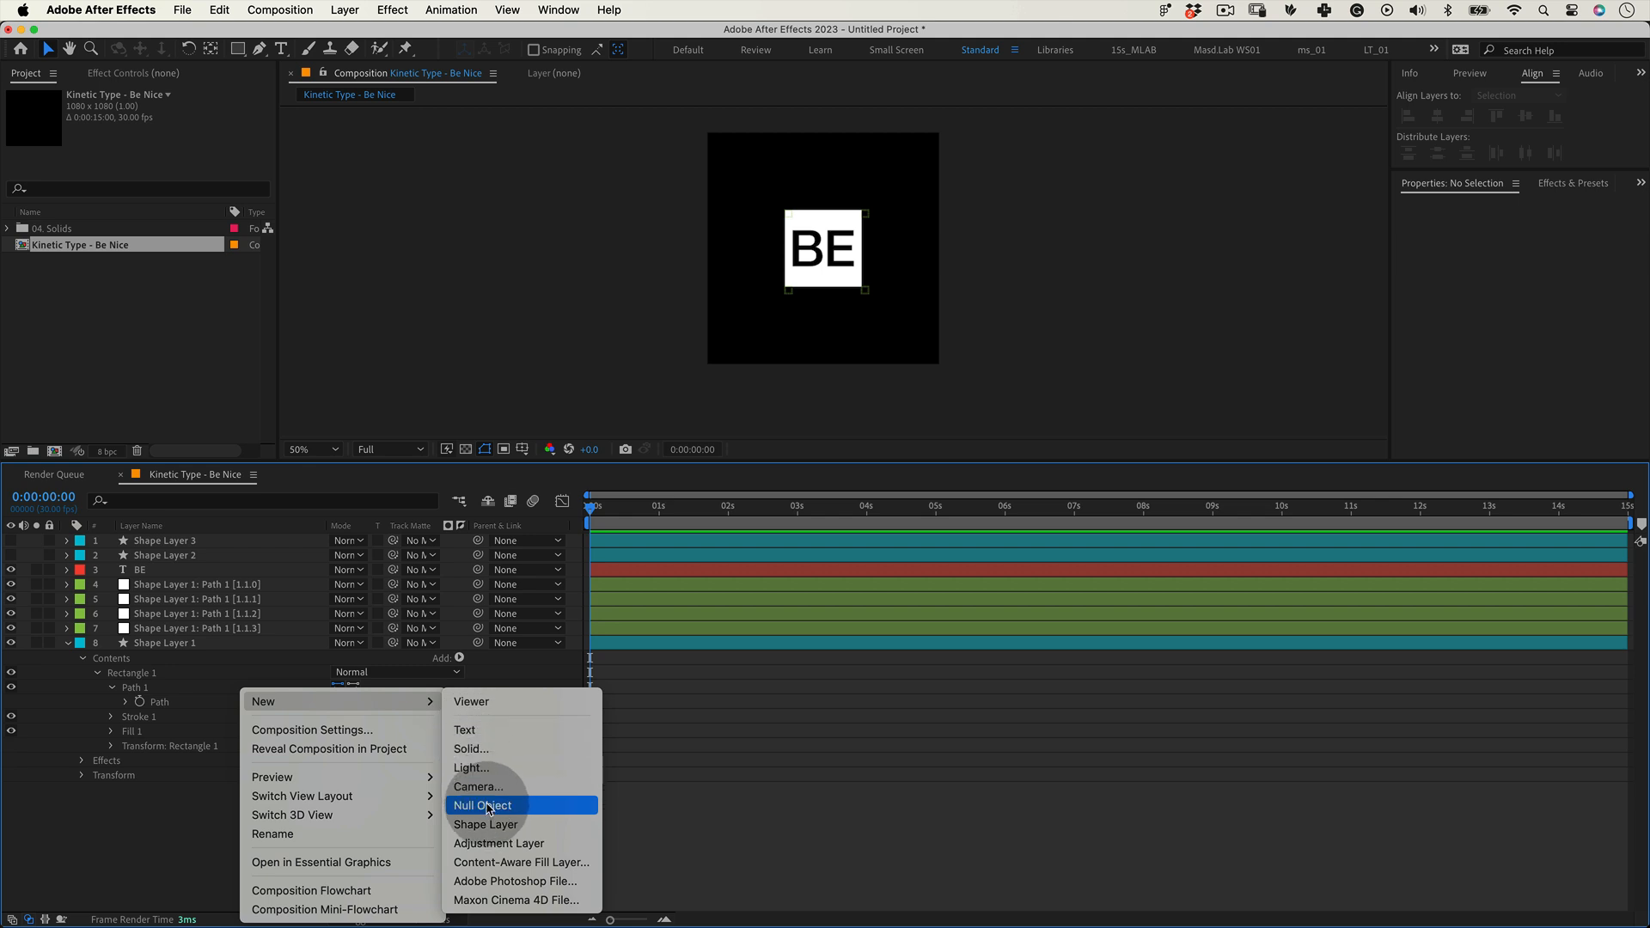
Add a Control A null parenting BE and the corner nulls, and move the block to the top-left corner.
left_click(484, 805)
type("Control A")
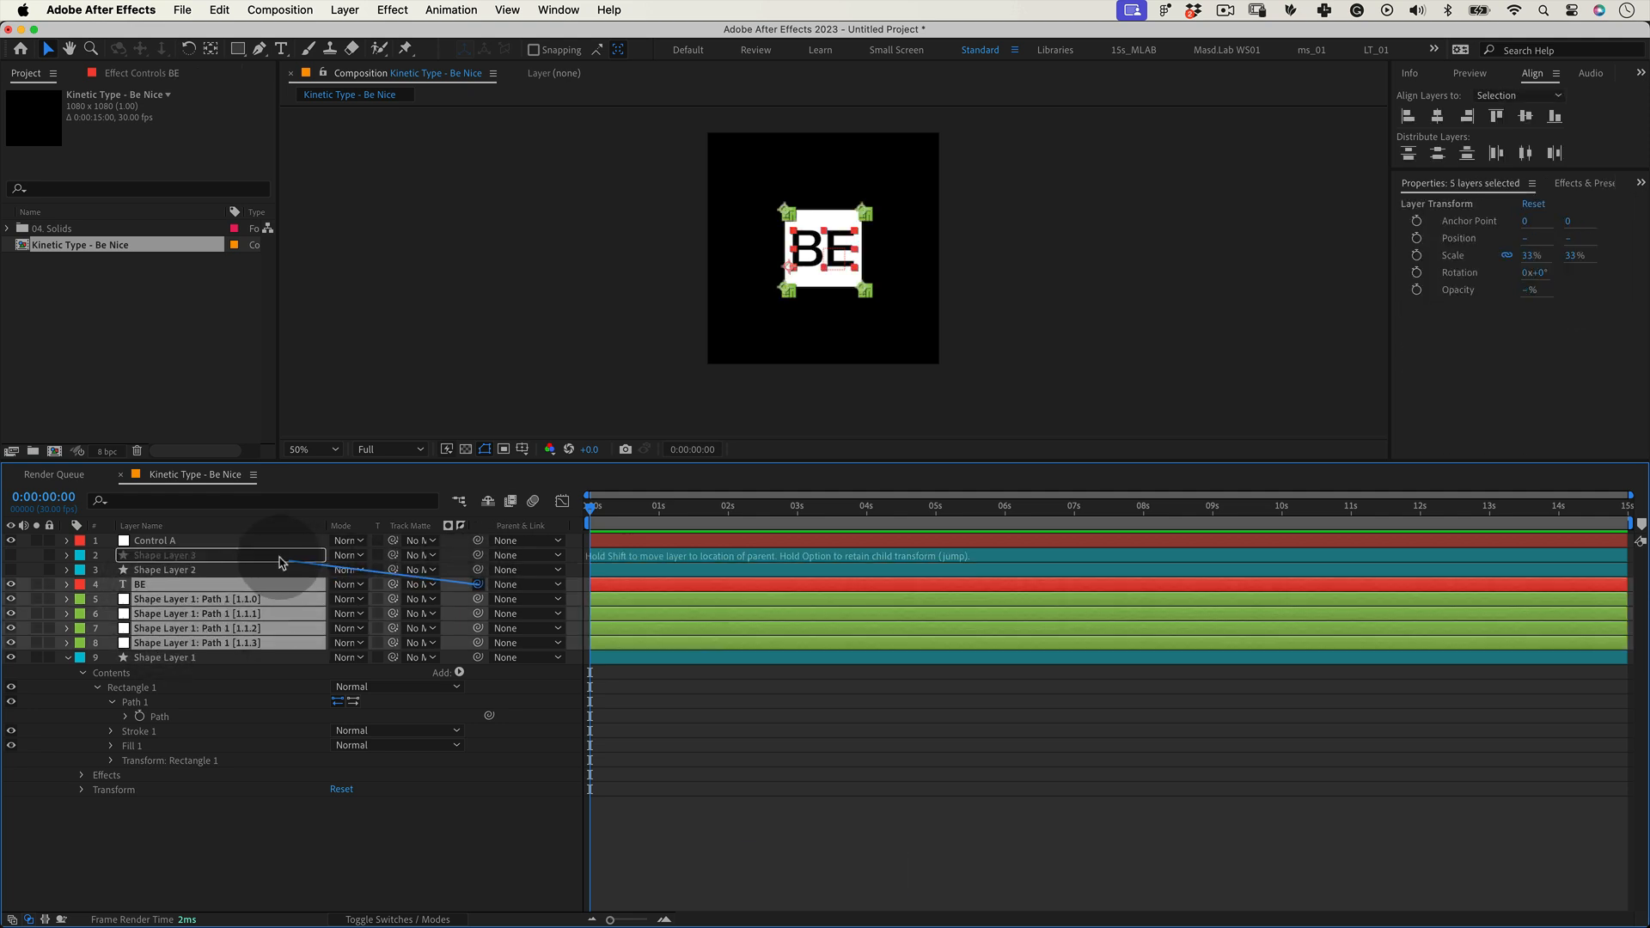
left_click_drag(457, 585, 168, 540)
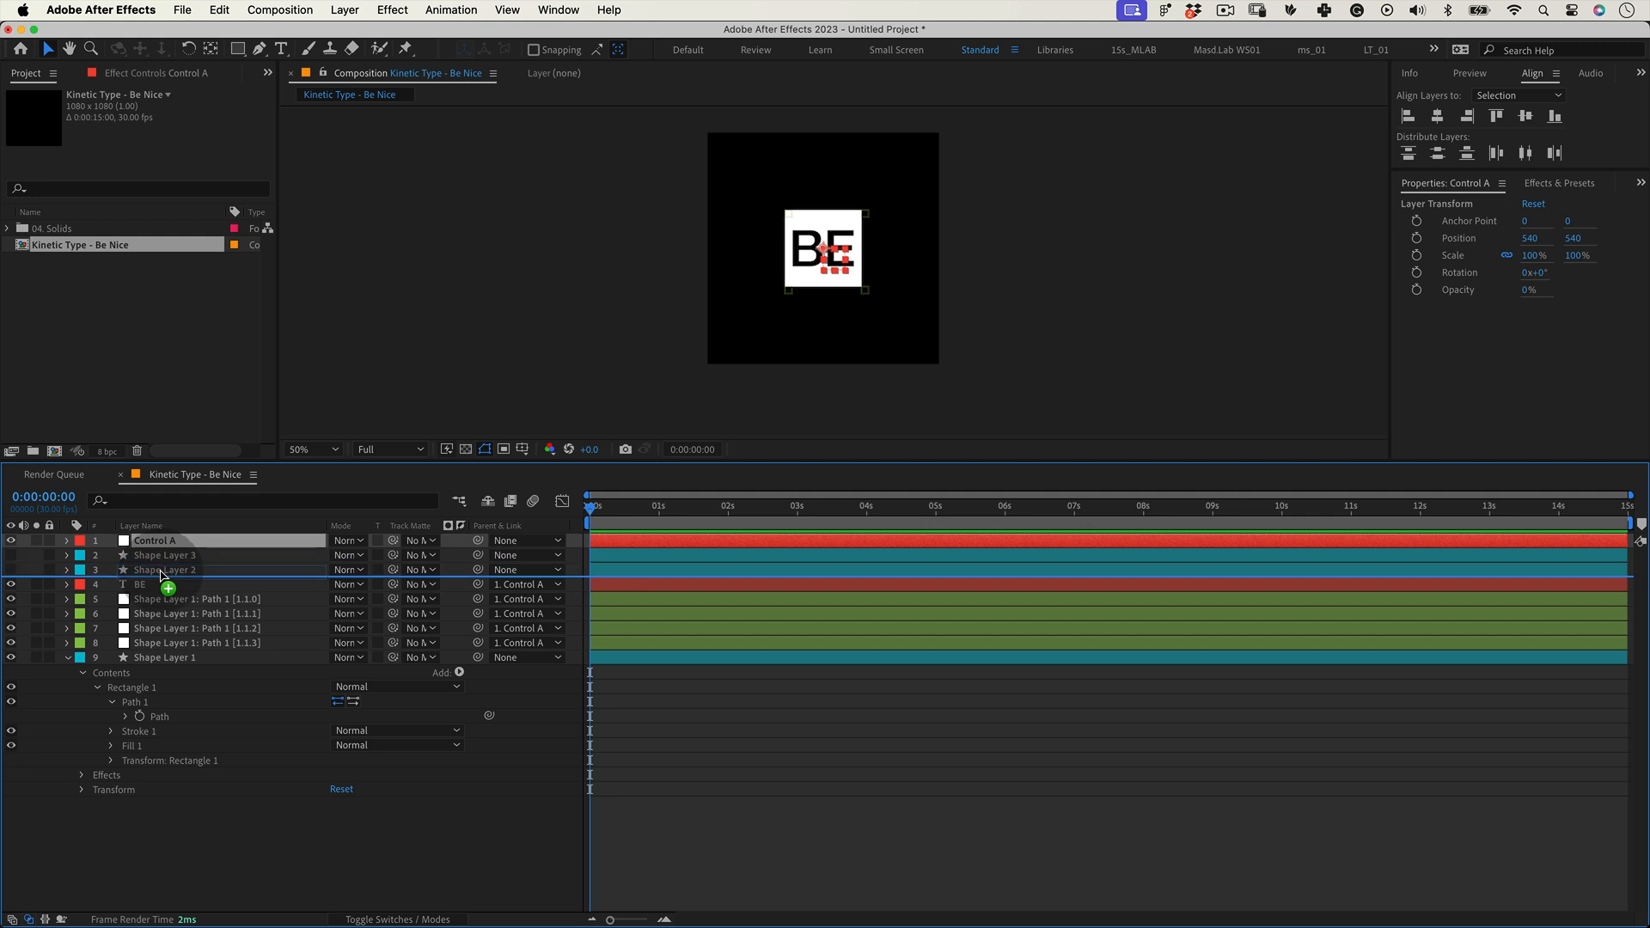
left_click_drag(153, 540, 153, 569)
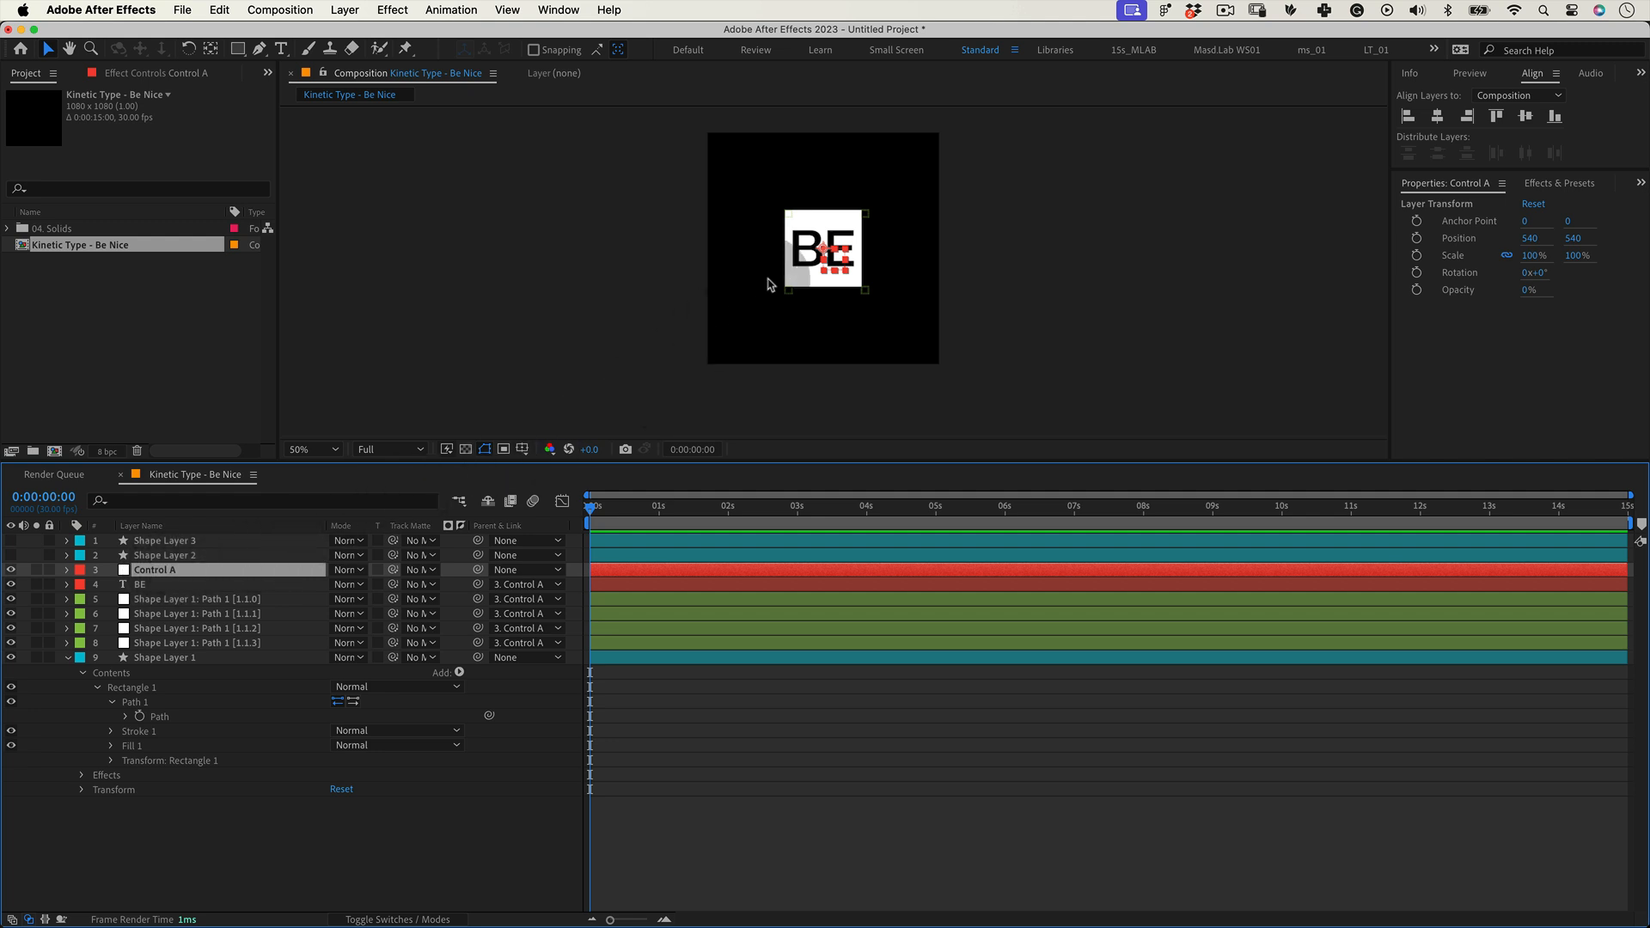
left_click_drag(823, 249, 753, 179)
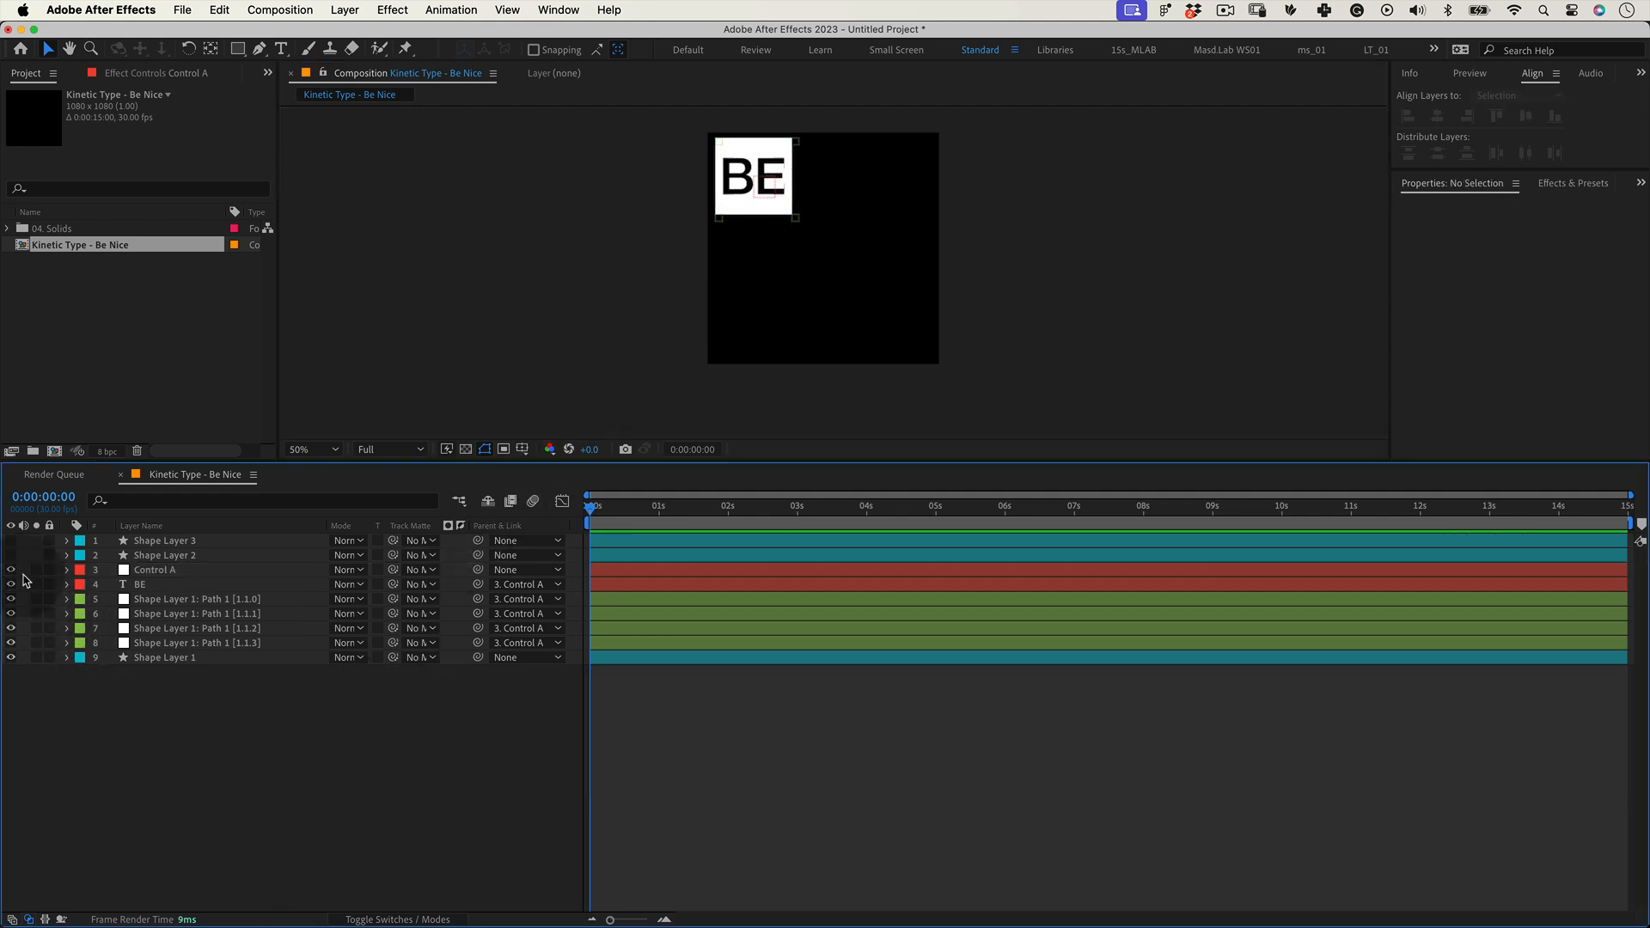
Create corner nulls from Shape Layer 2's rectangle path with the Create Nulls From Paths script.
left_click(165, 555)
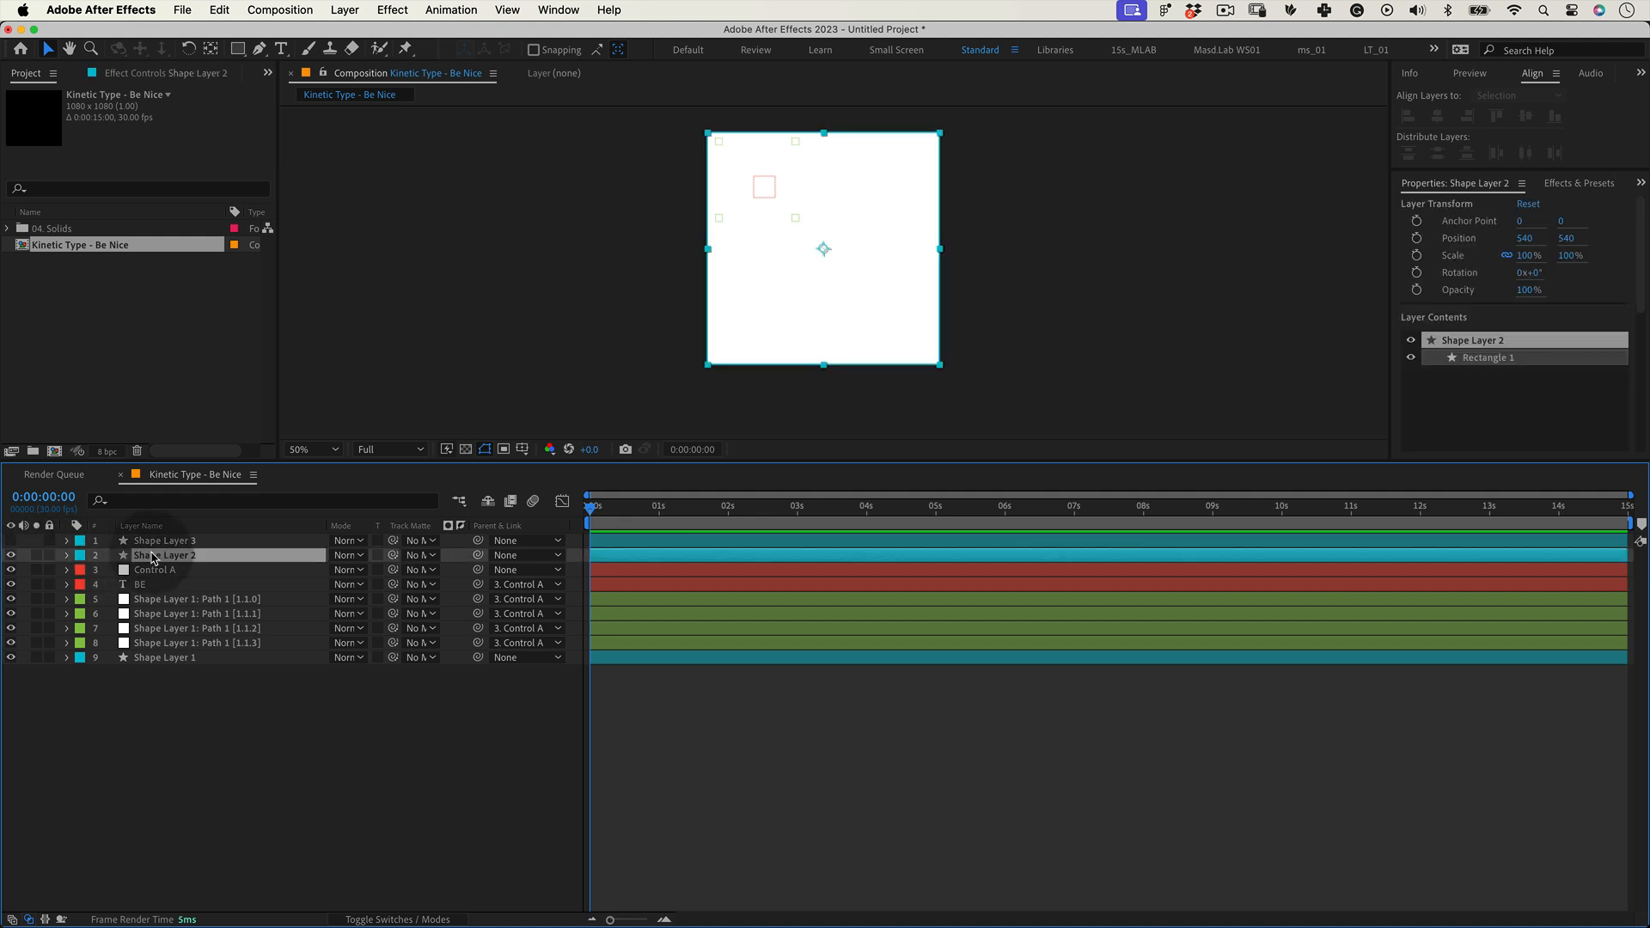
left_click(67, 556)
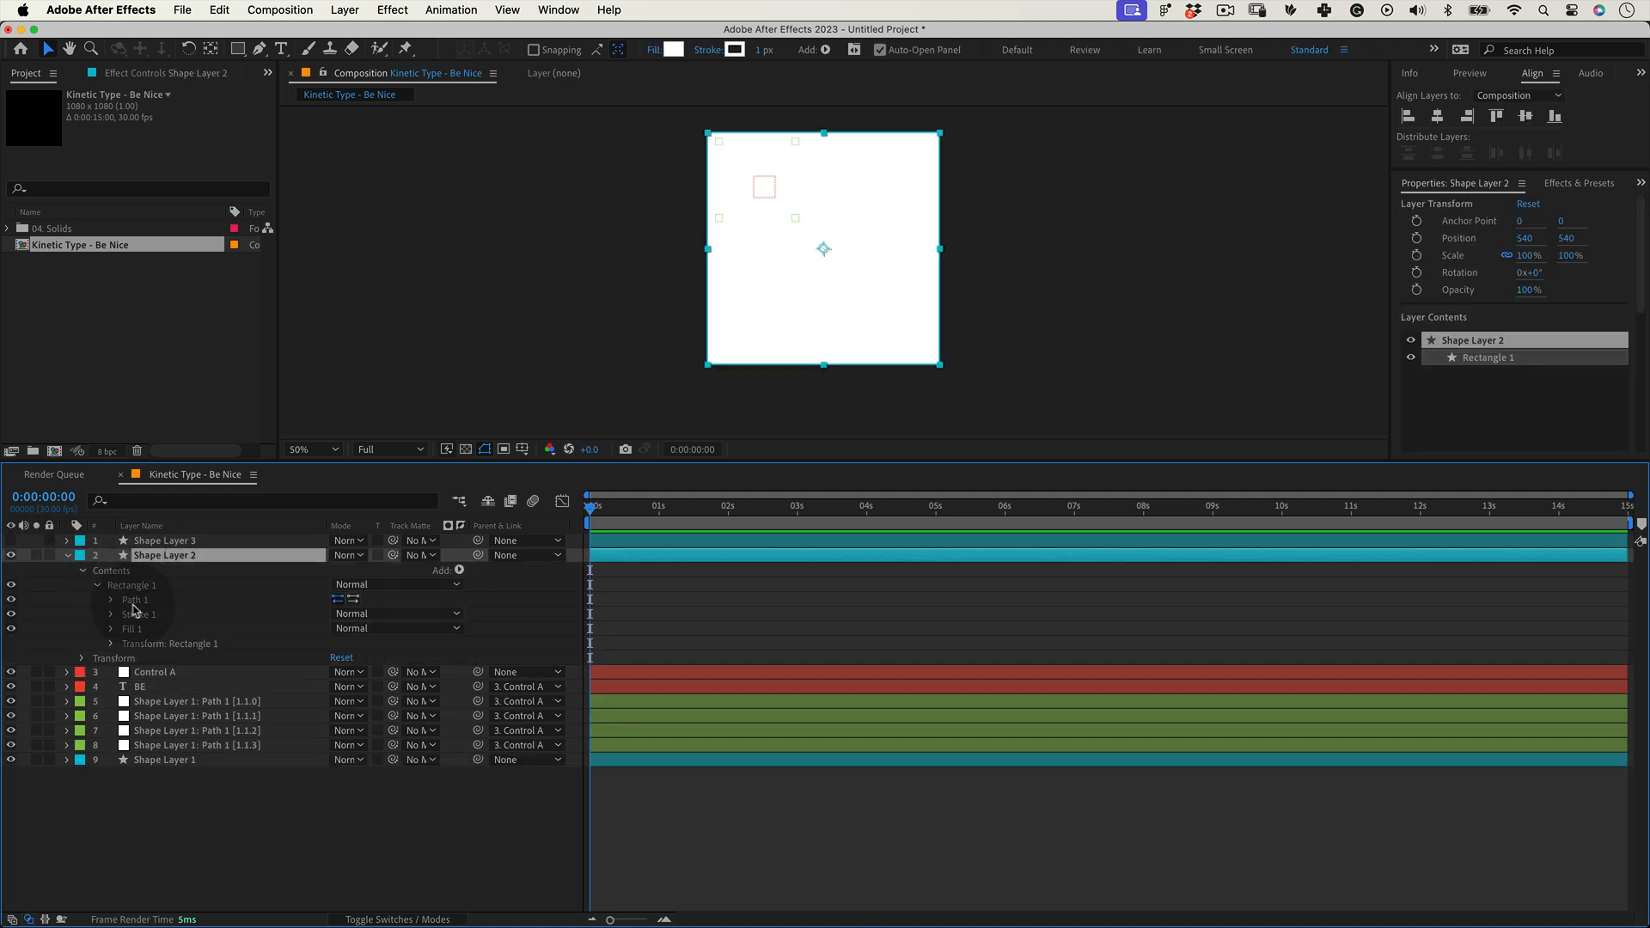
left_click(557, 10)
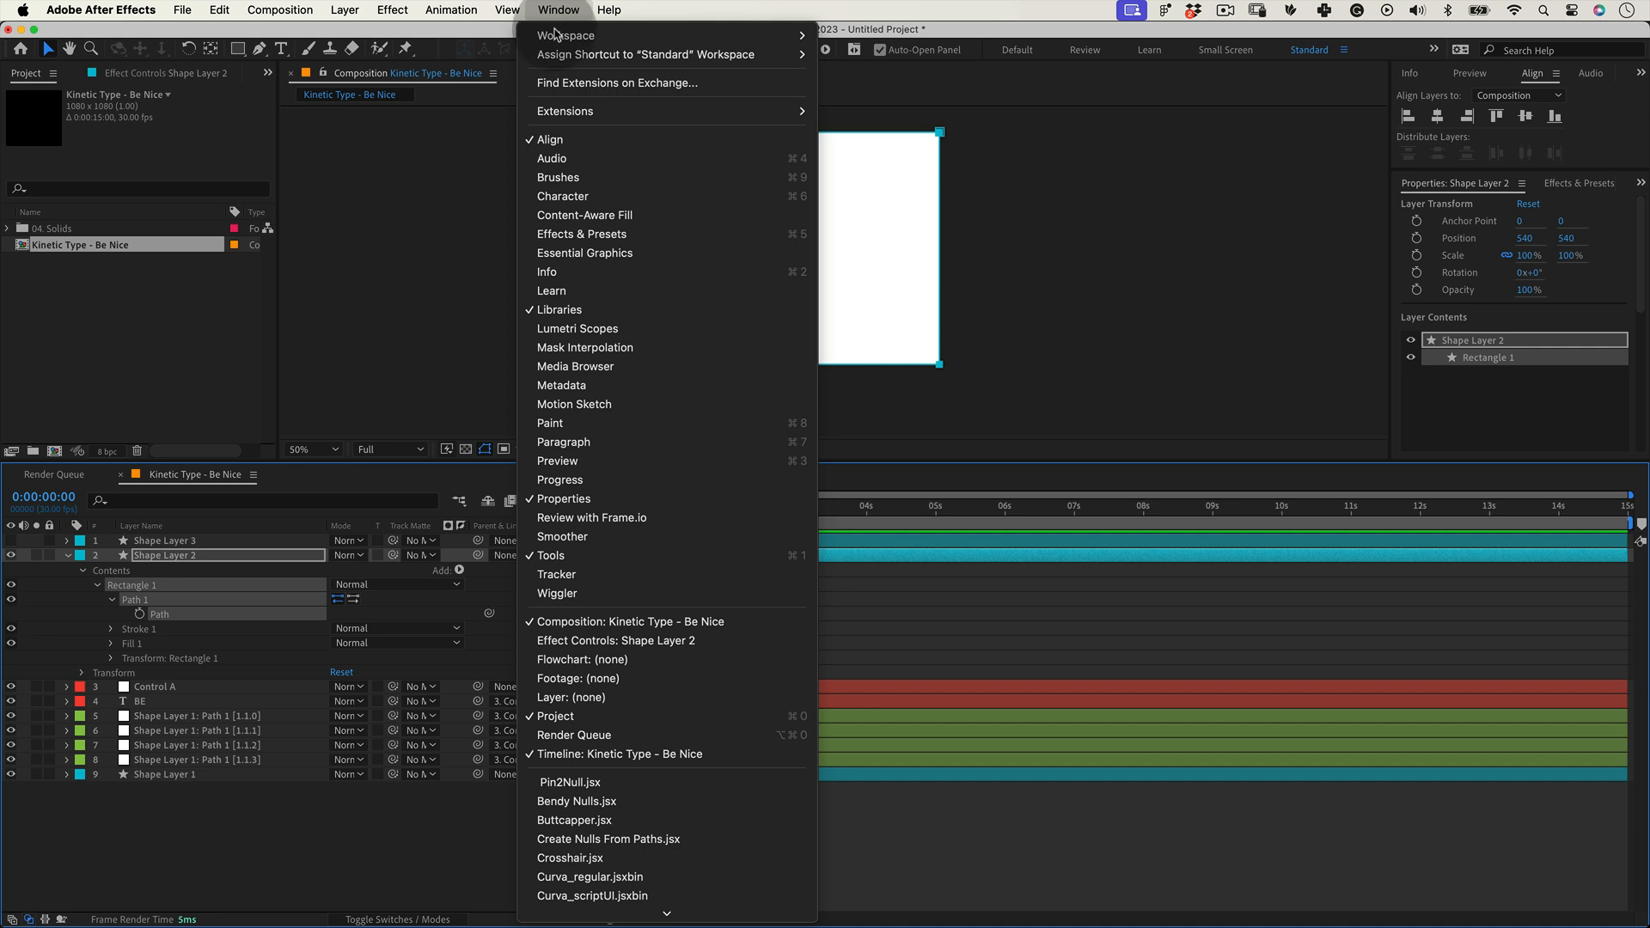
left_click(608, 838)
type("NI")
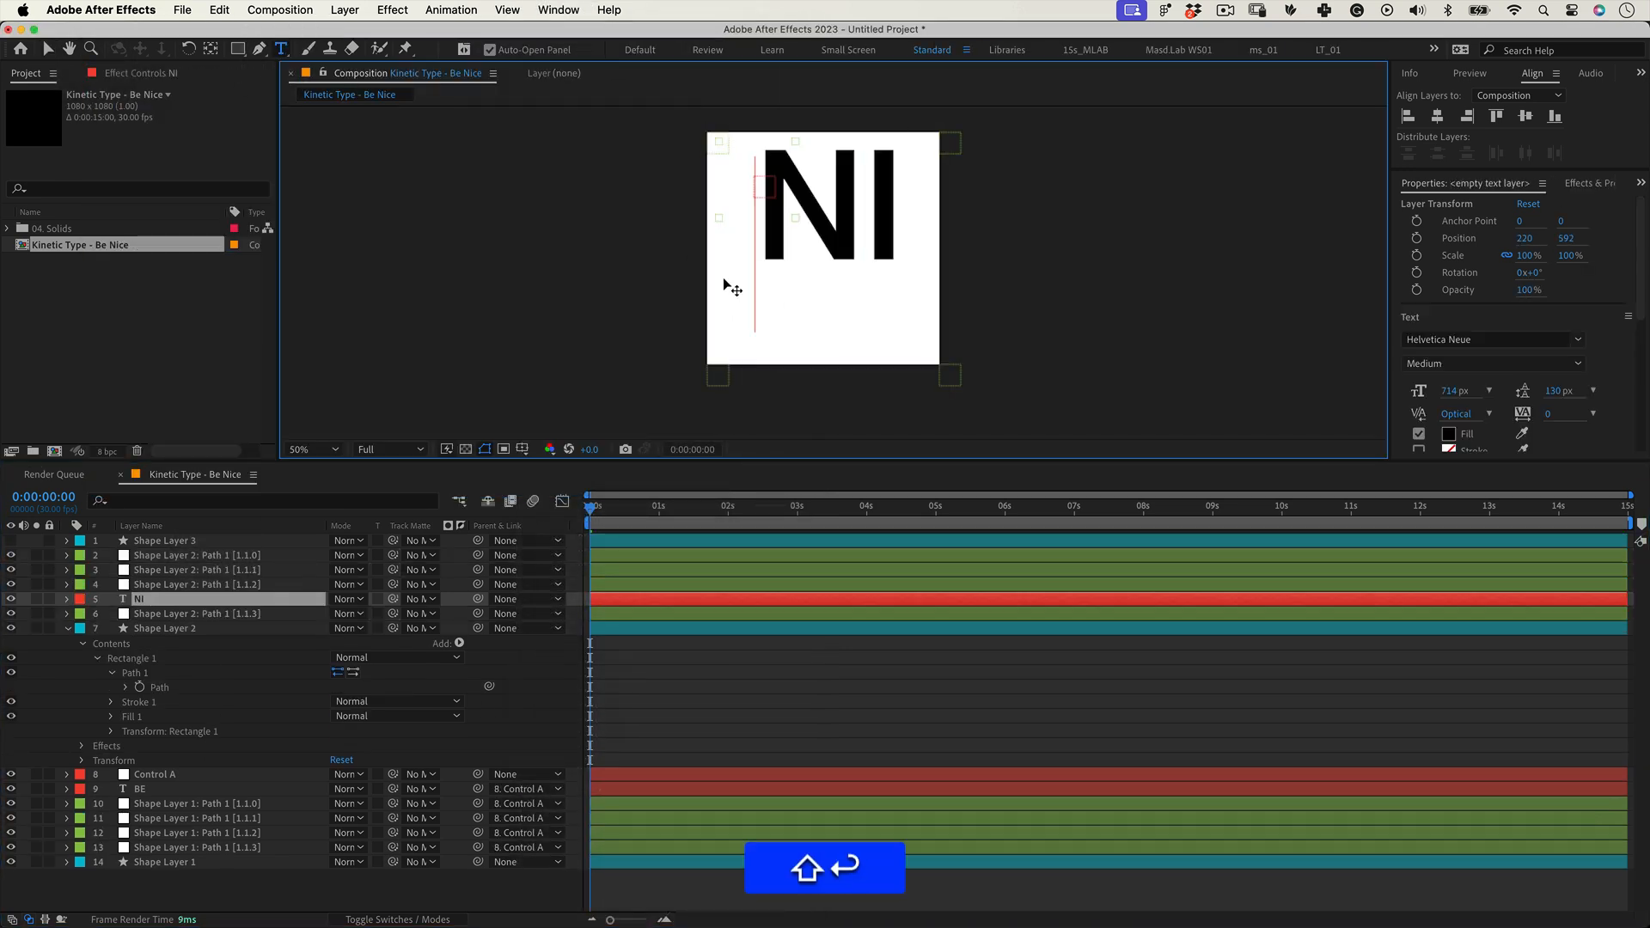
Finish the NI CE text and make it follow the Control B null.
type("CE")
type("Control B")
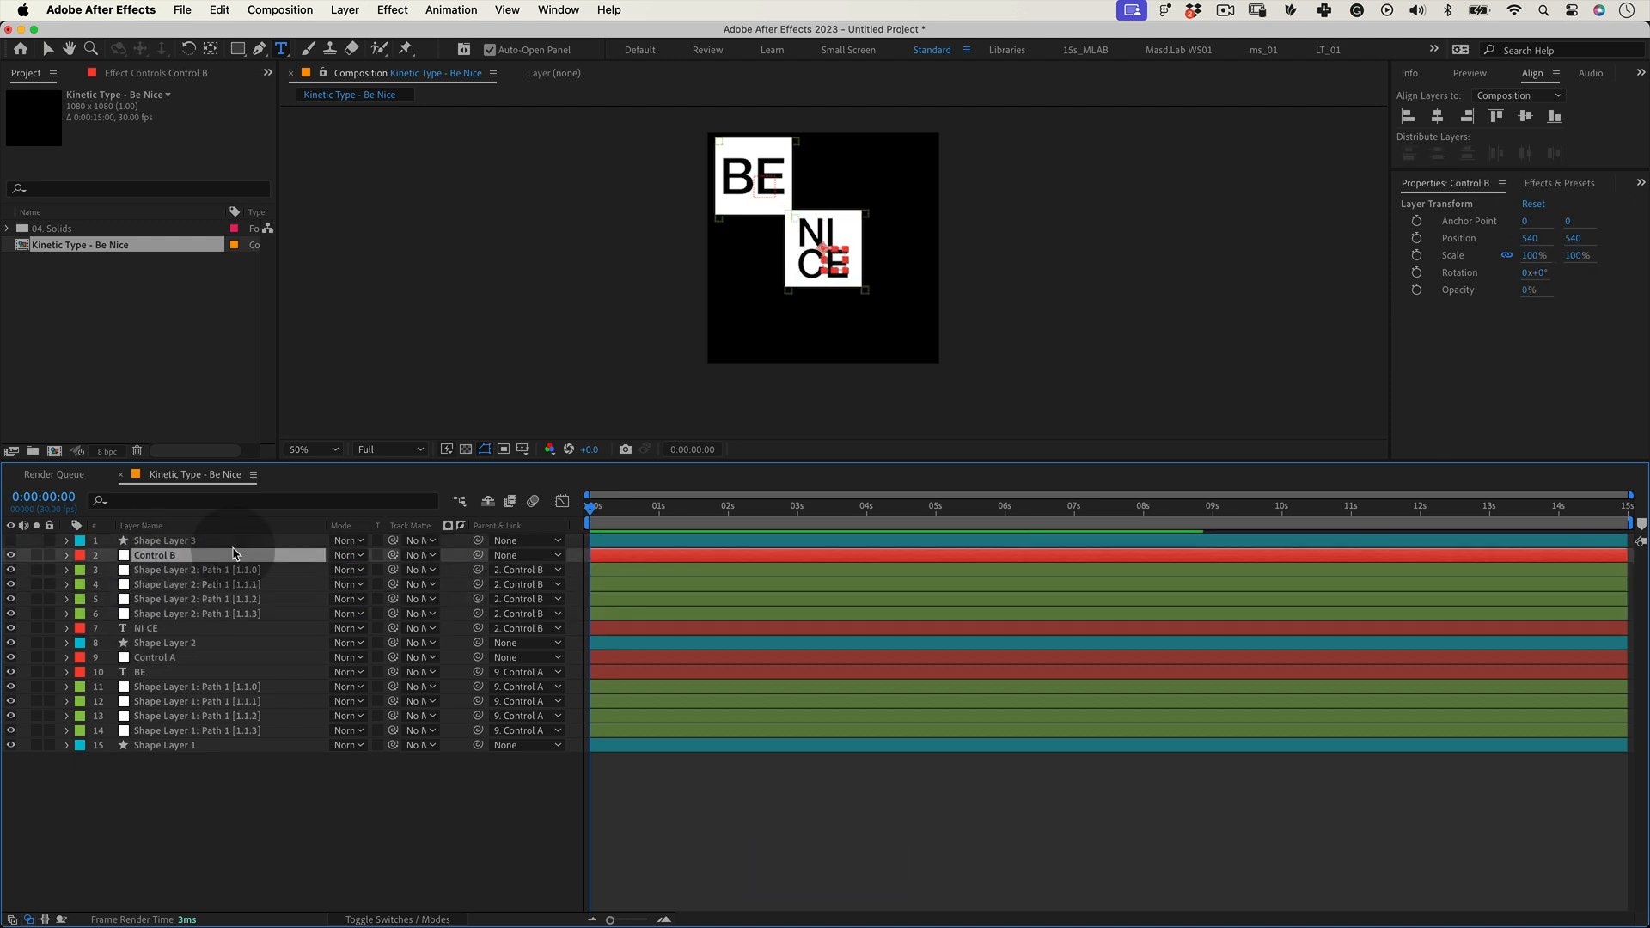
left_click_drag(826, 253, 894, 320)
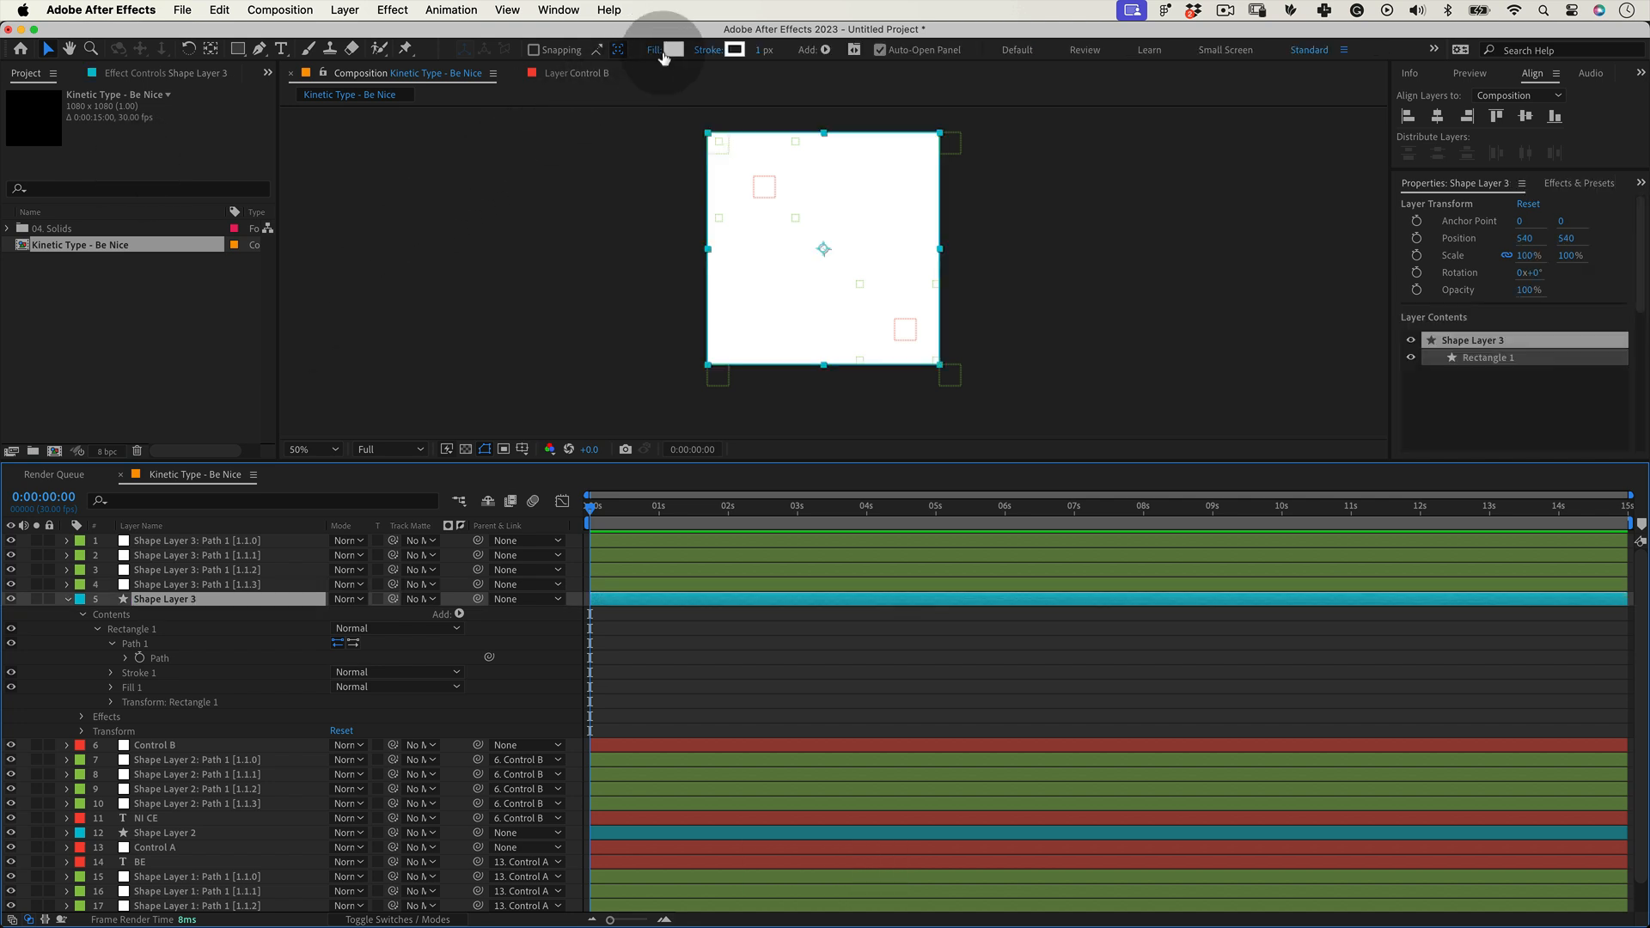
Fill the third full-frame rectangle with pure red.
left_click(674, 49)
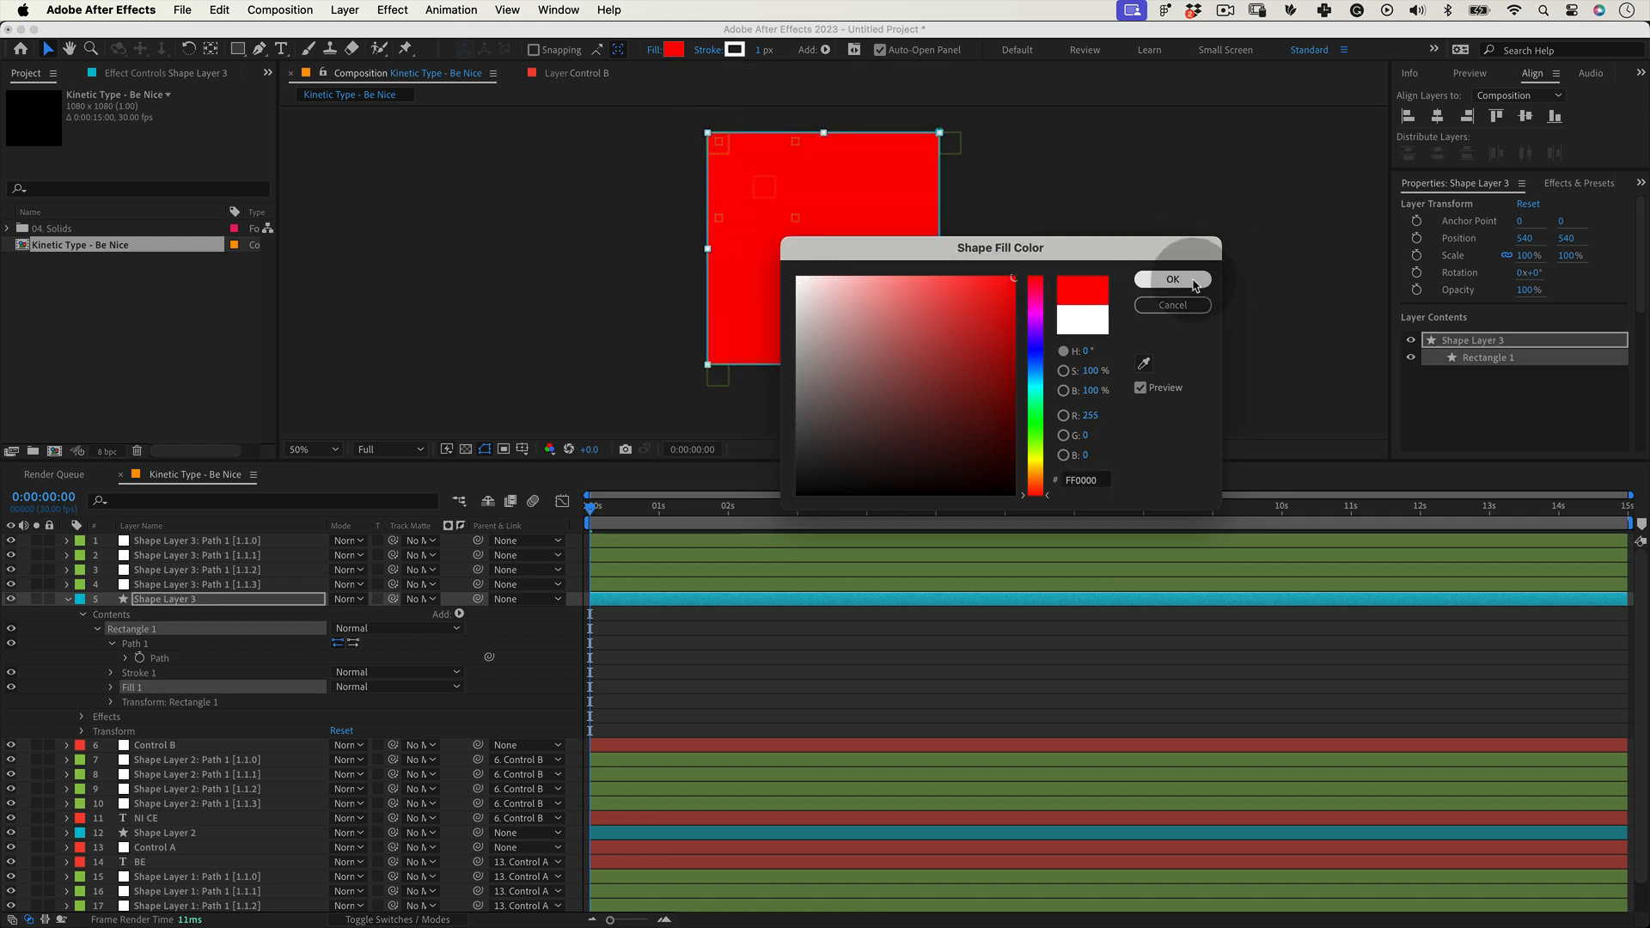
left_click(1173, 278)
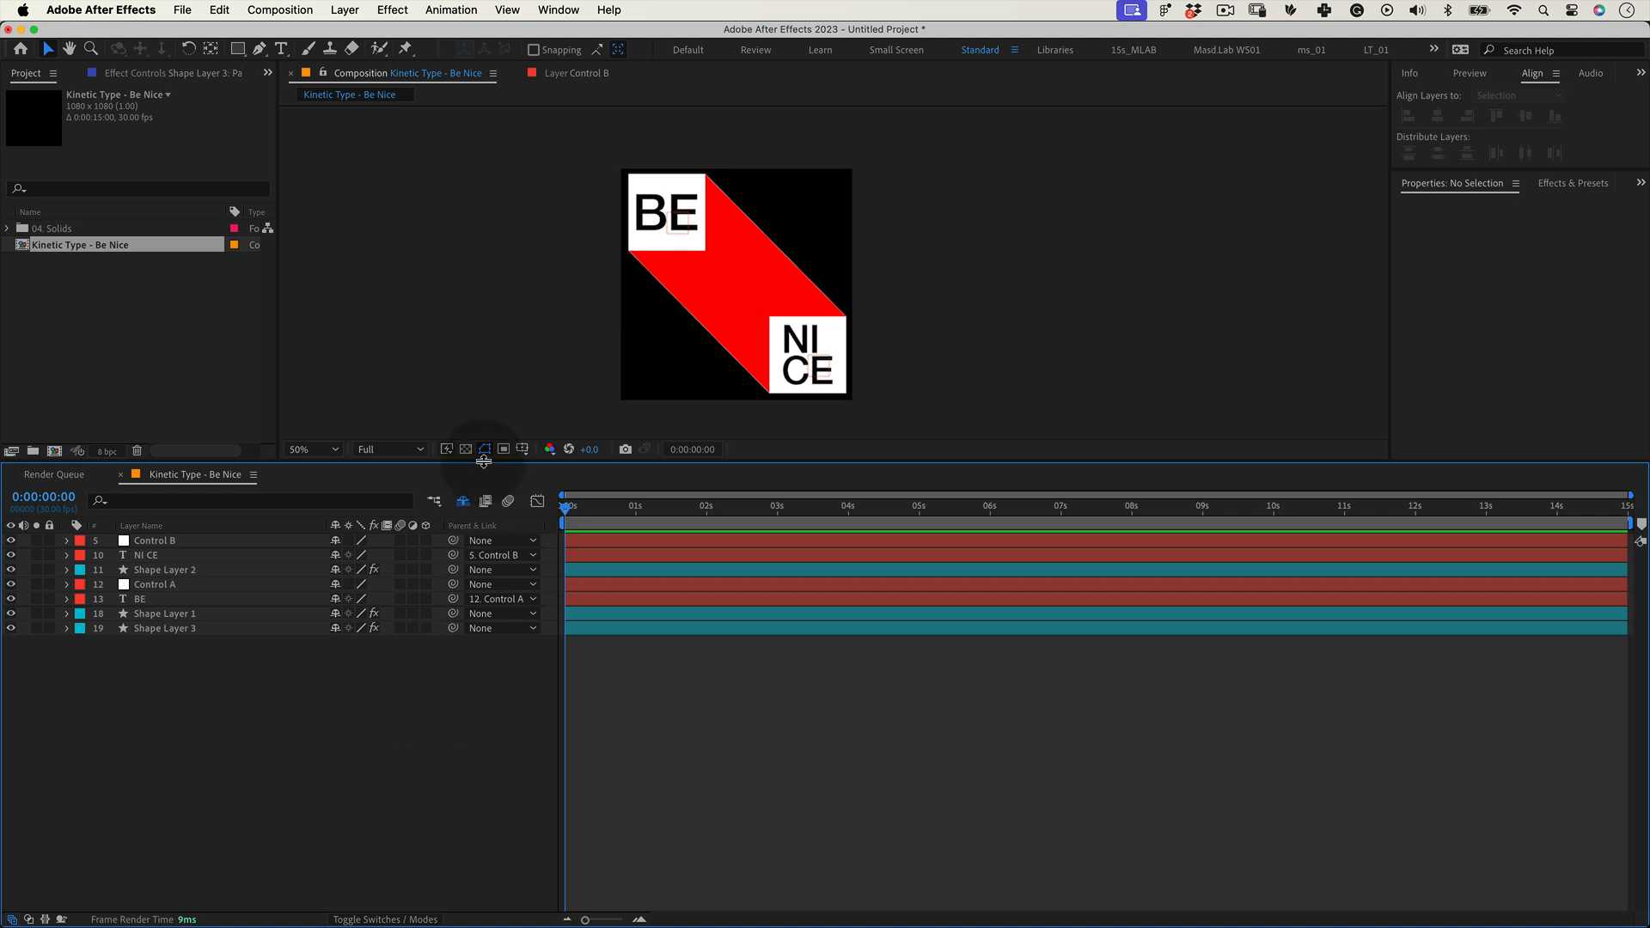
Add a new null object and rename it Scale_Control.
right_click(292, 892)
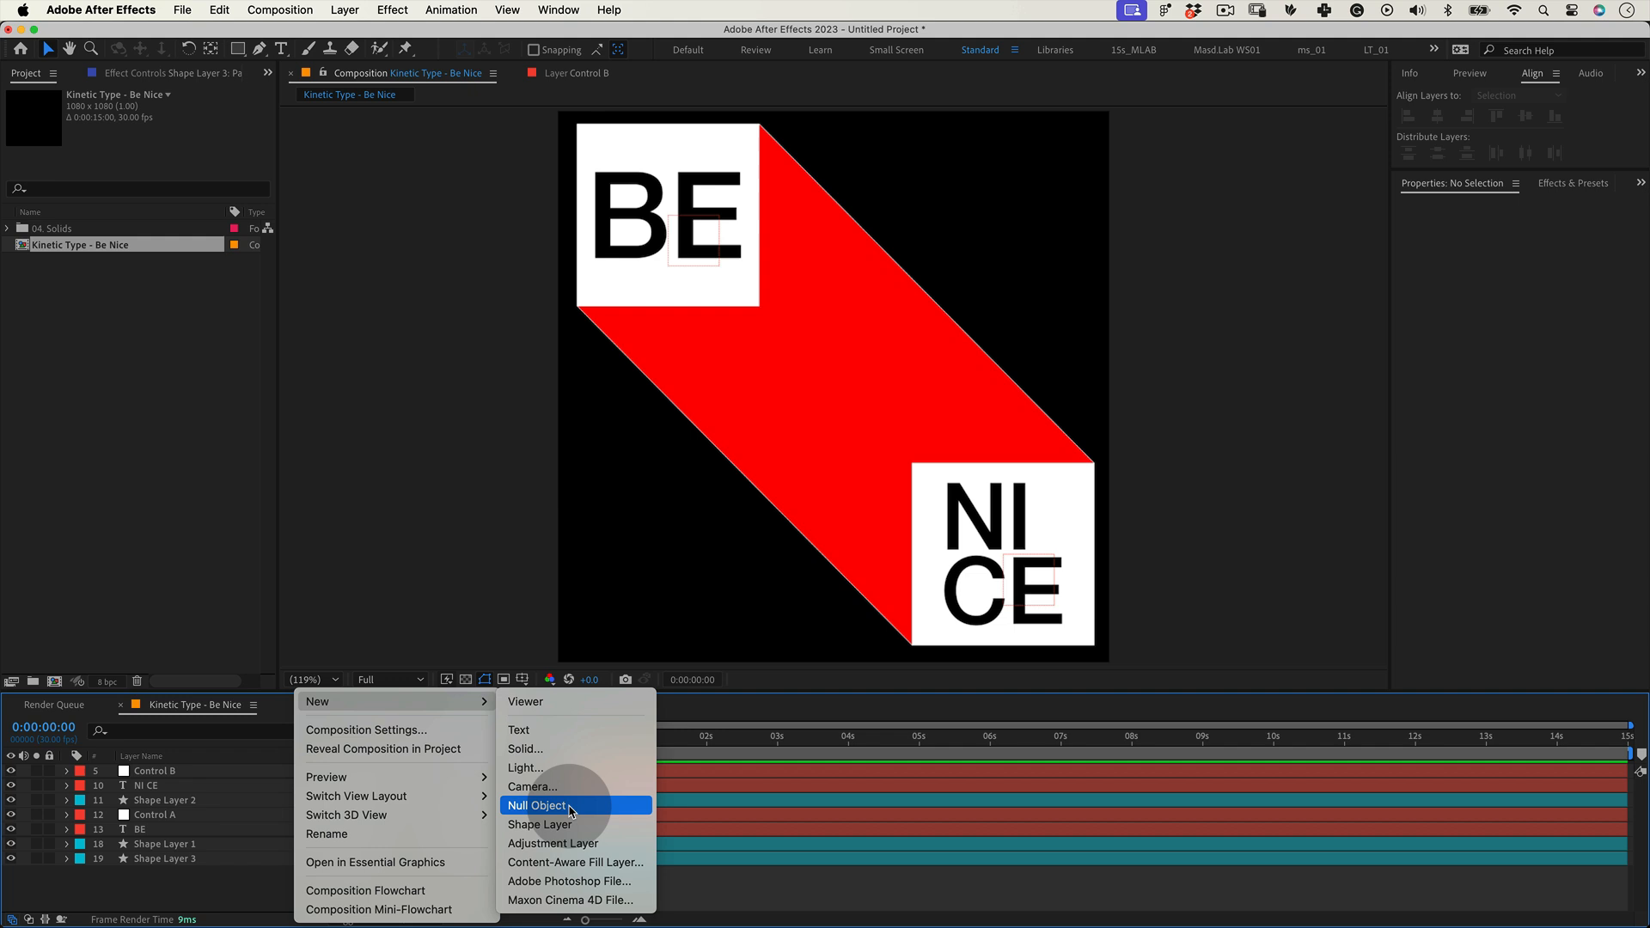
left_click(536, 804)
type("Scale_Control")
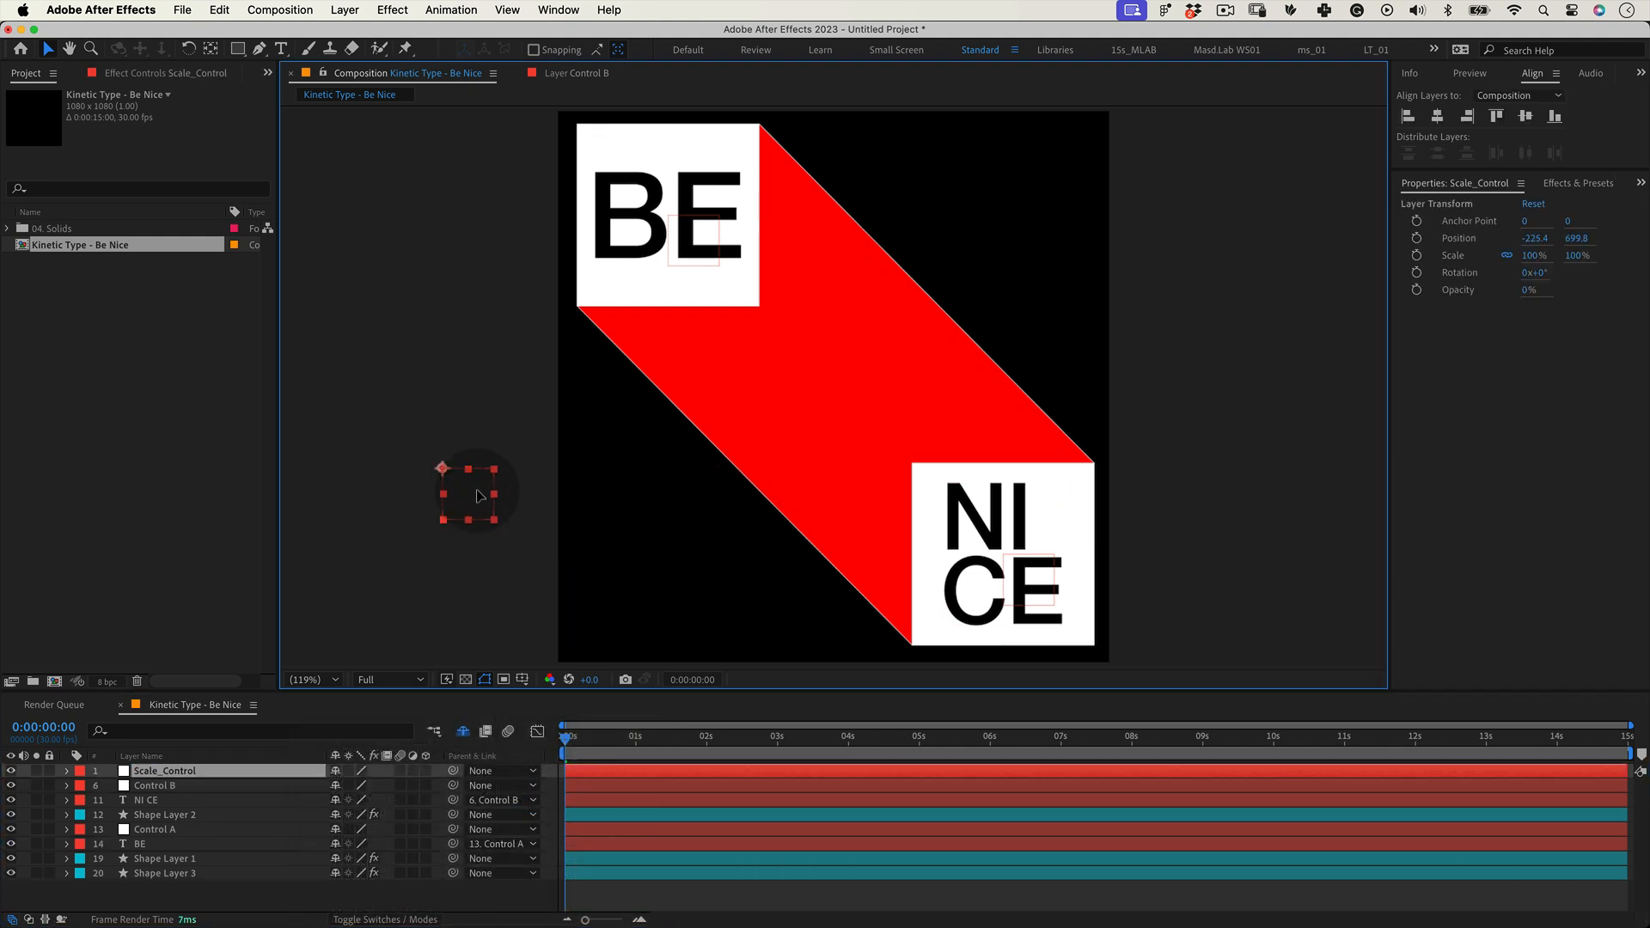
left_click(243, 734)
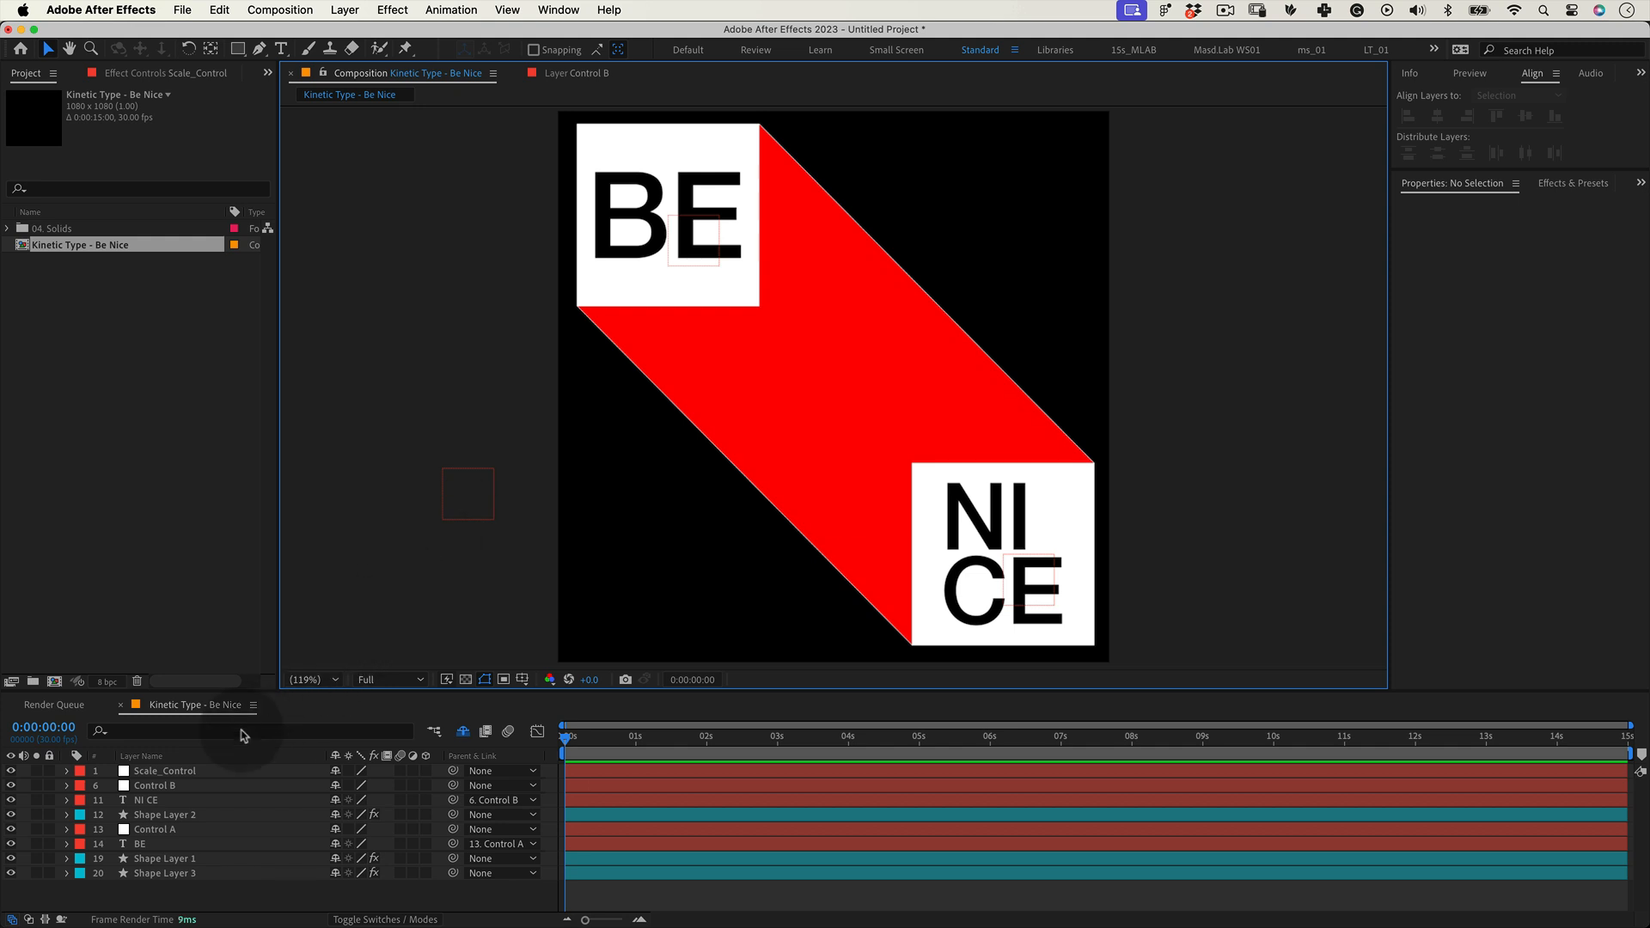
left_click(163, 770)
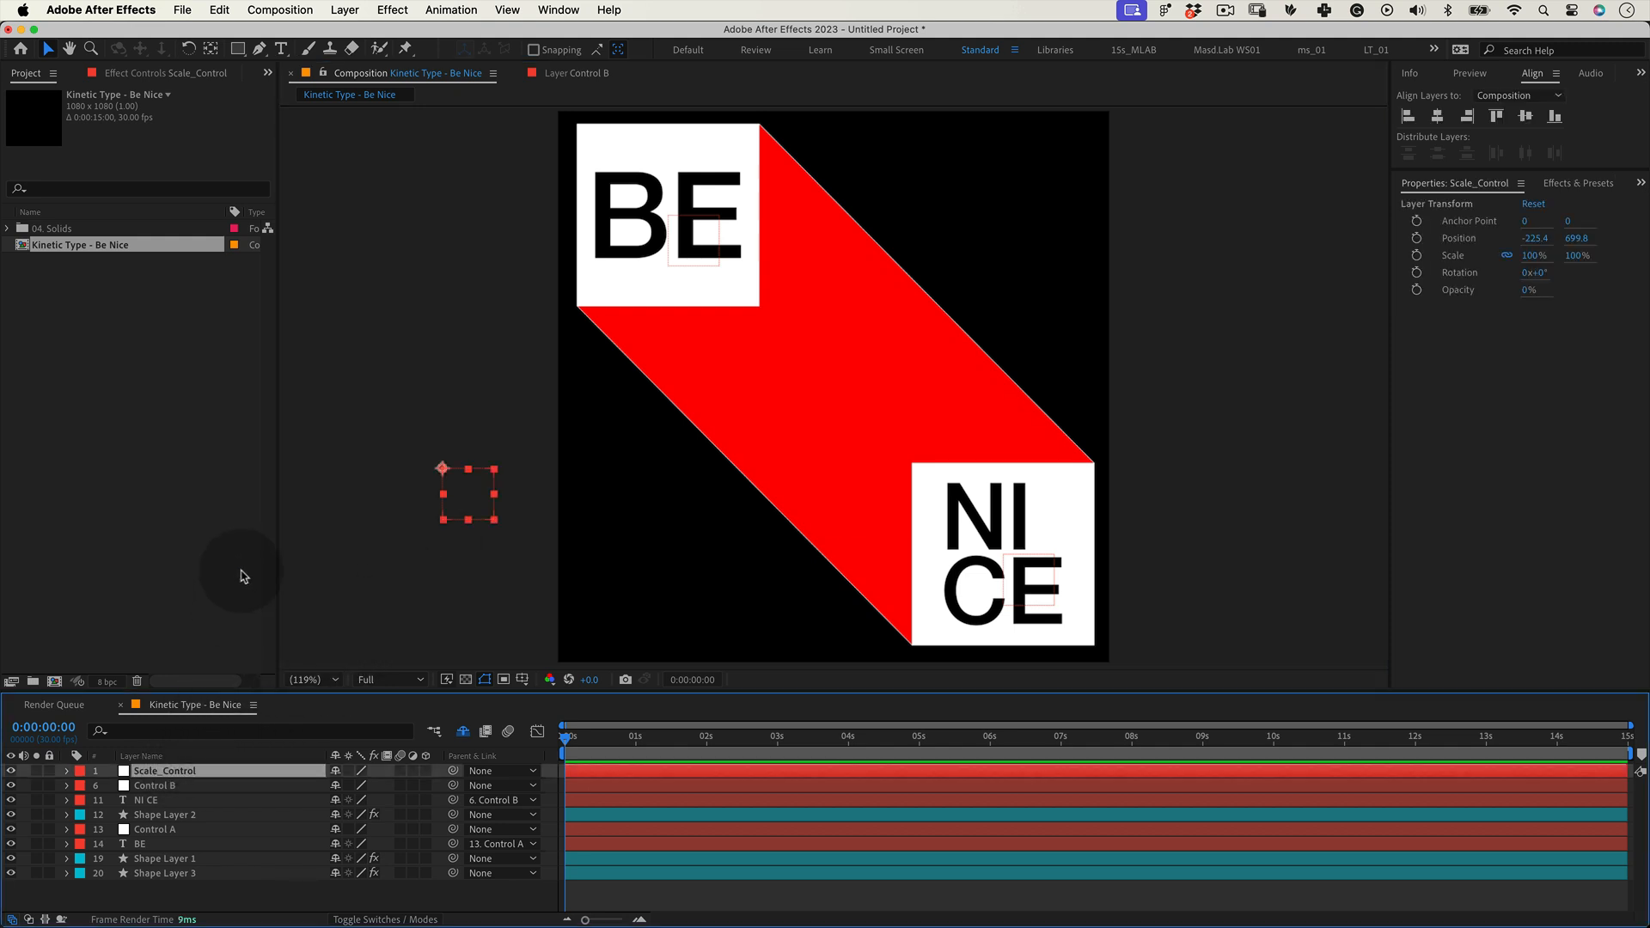
Add an Expression Controls Slider Control to Scale_Control and reveal its slider in the timeline.
left_click(392, 11)
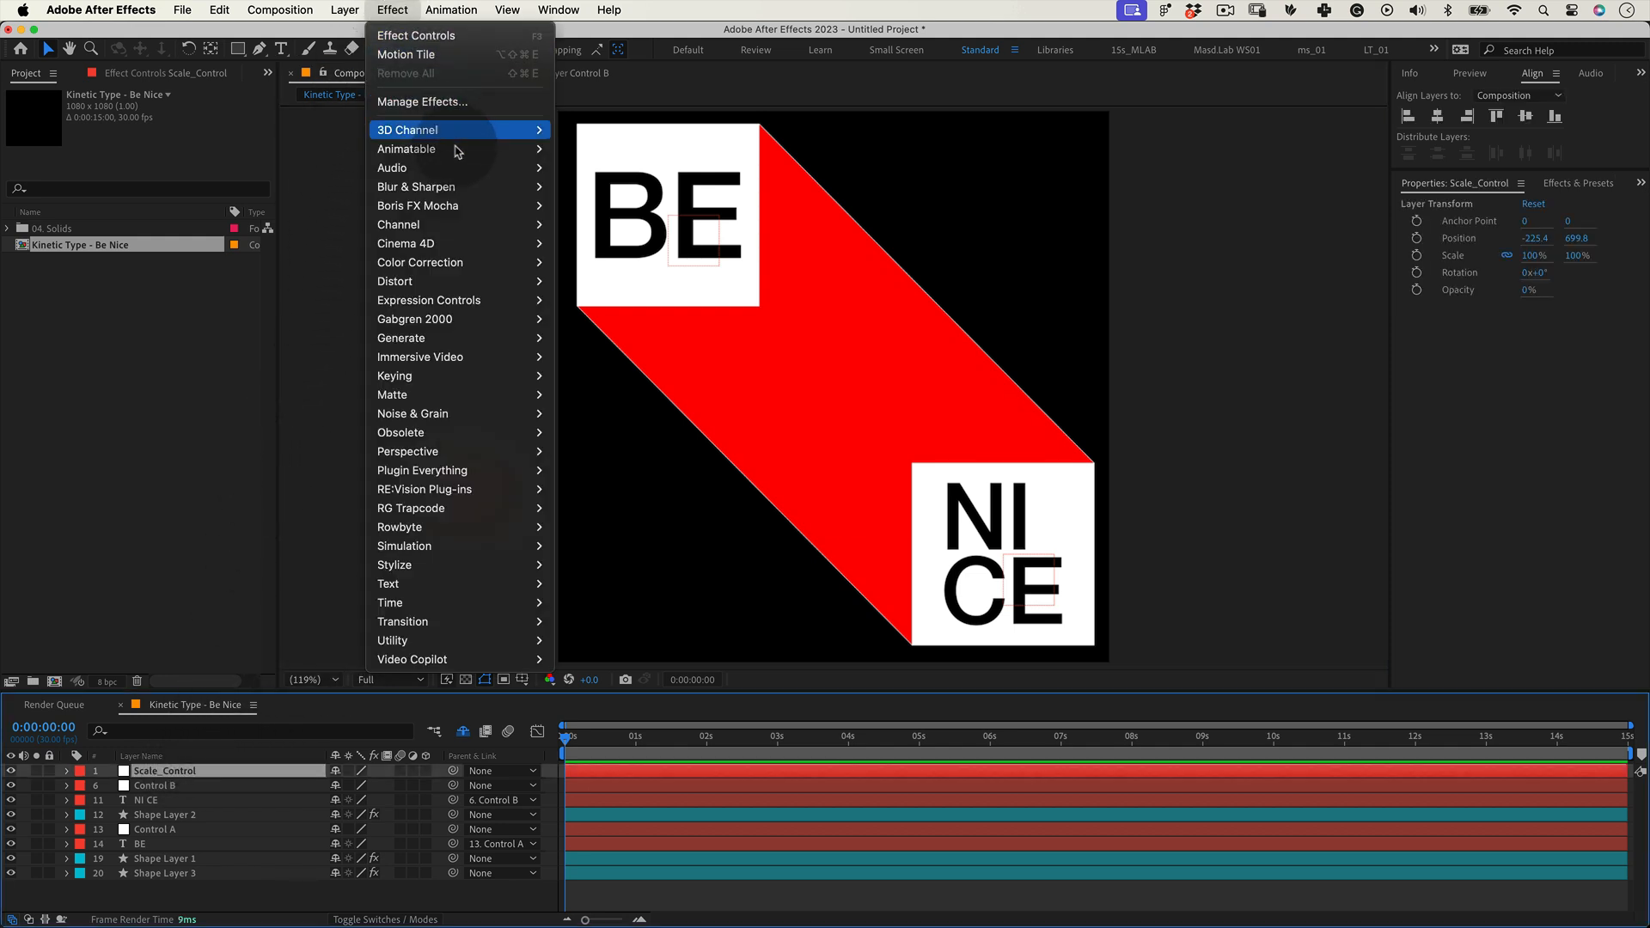
mouse_move(428, 299)
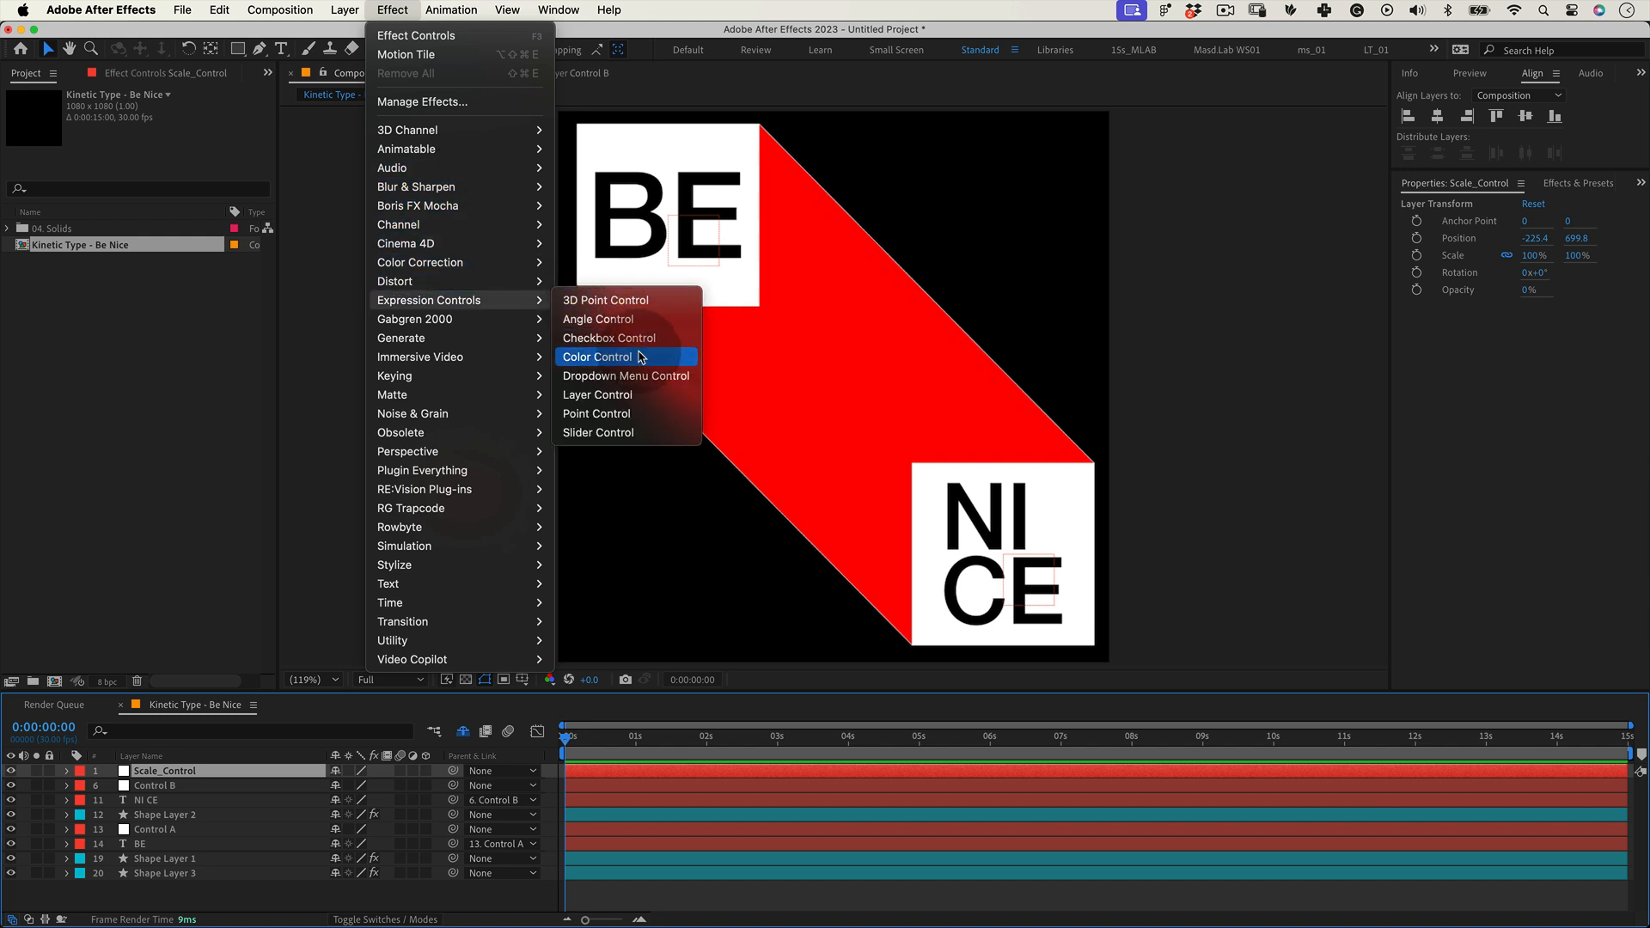
left_click(598, 433)
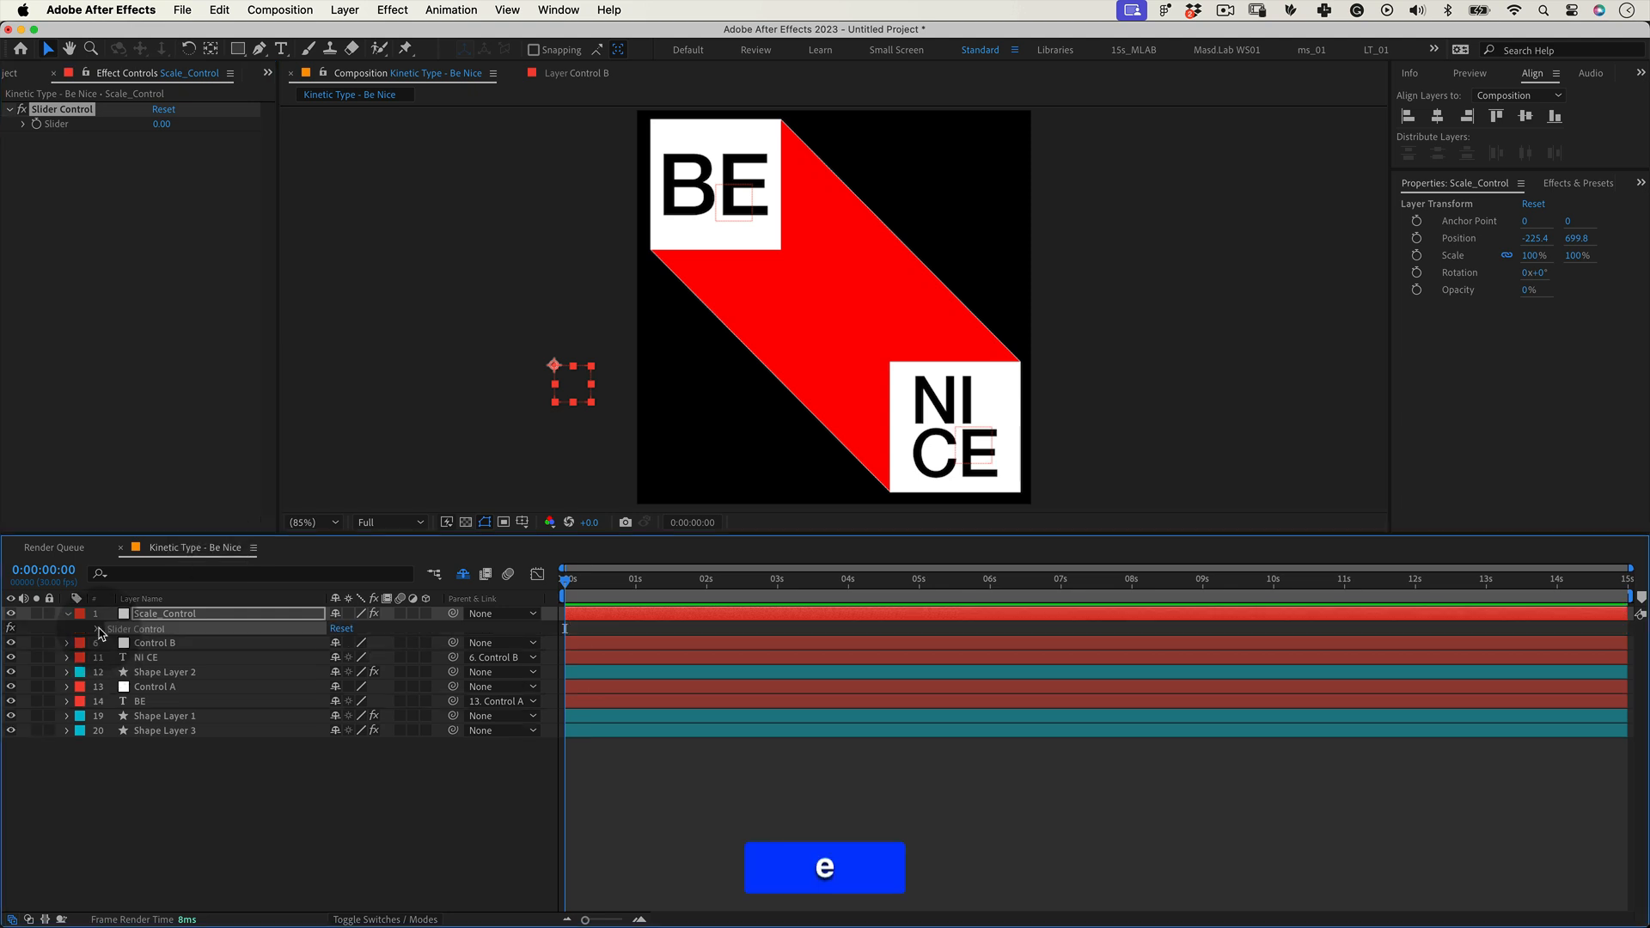
left_click(65, 614)
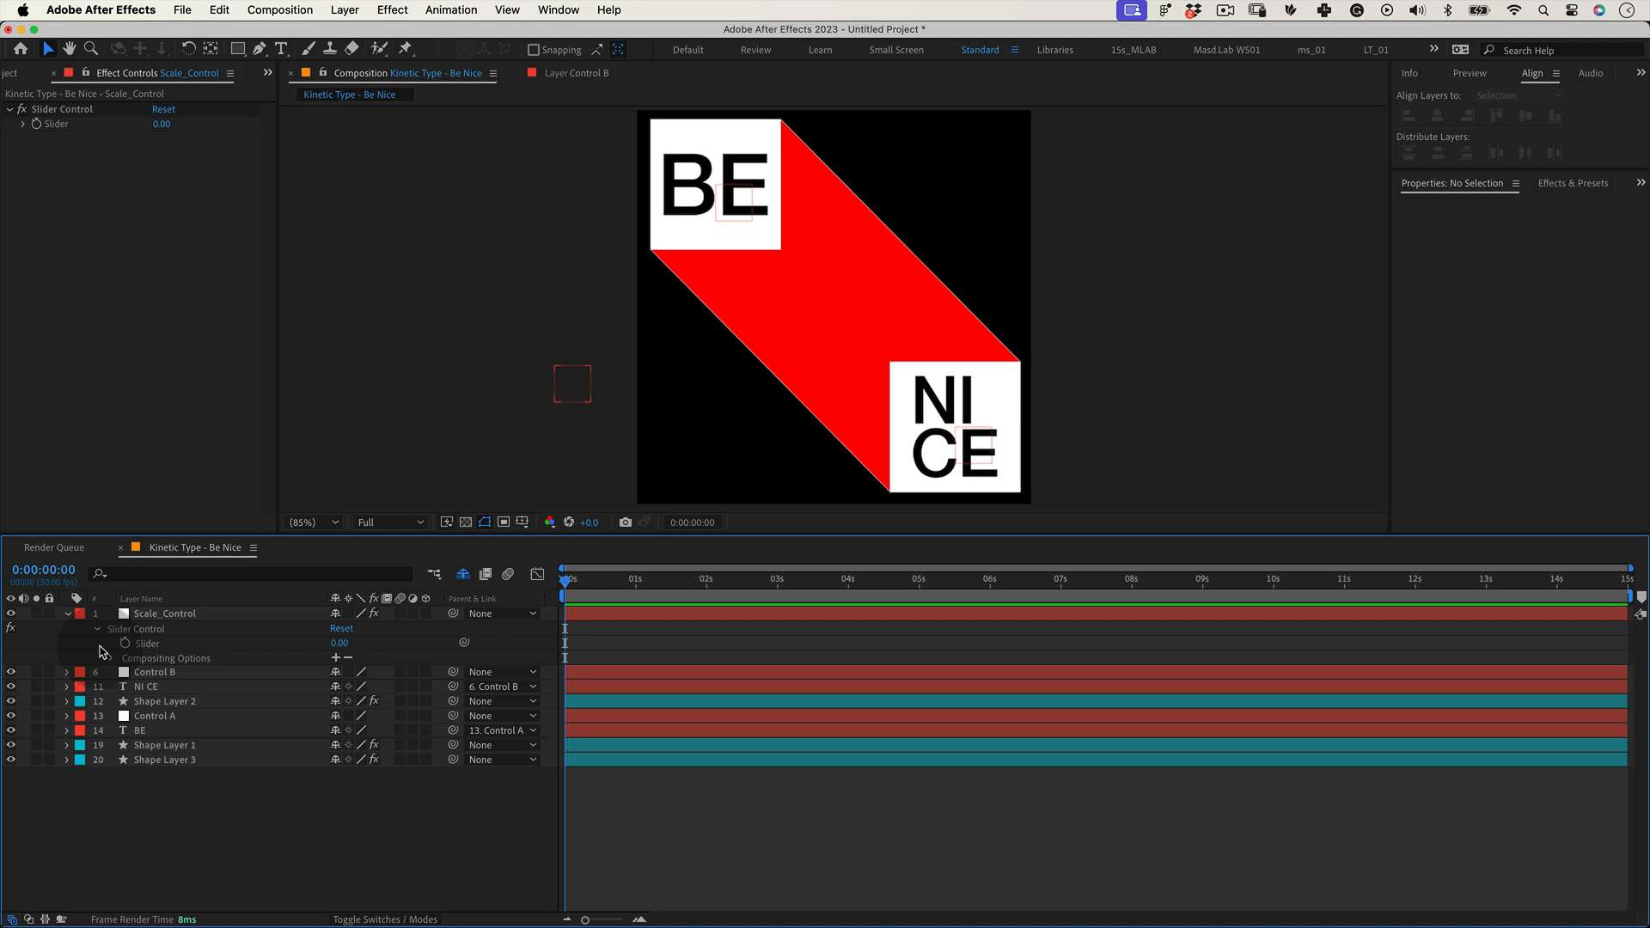
Write a 'var controller =' expression on Control A's Scale reading the Scale_Control slider into both axes.
left_click(155, 638)
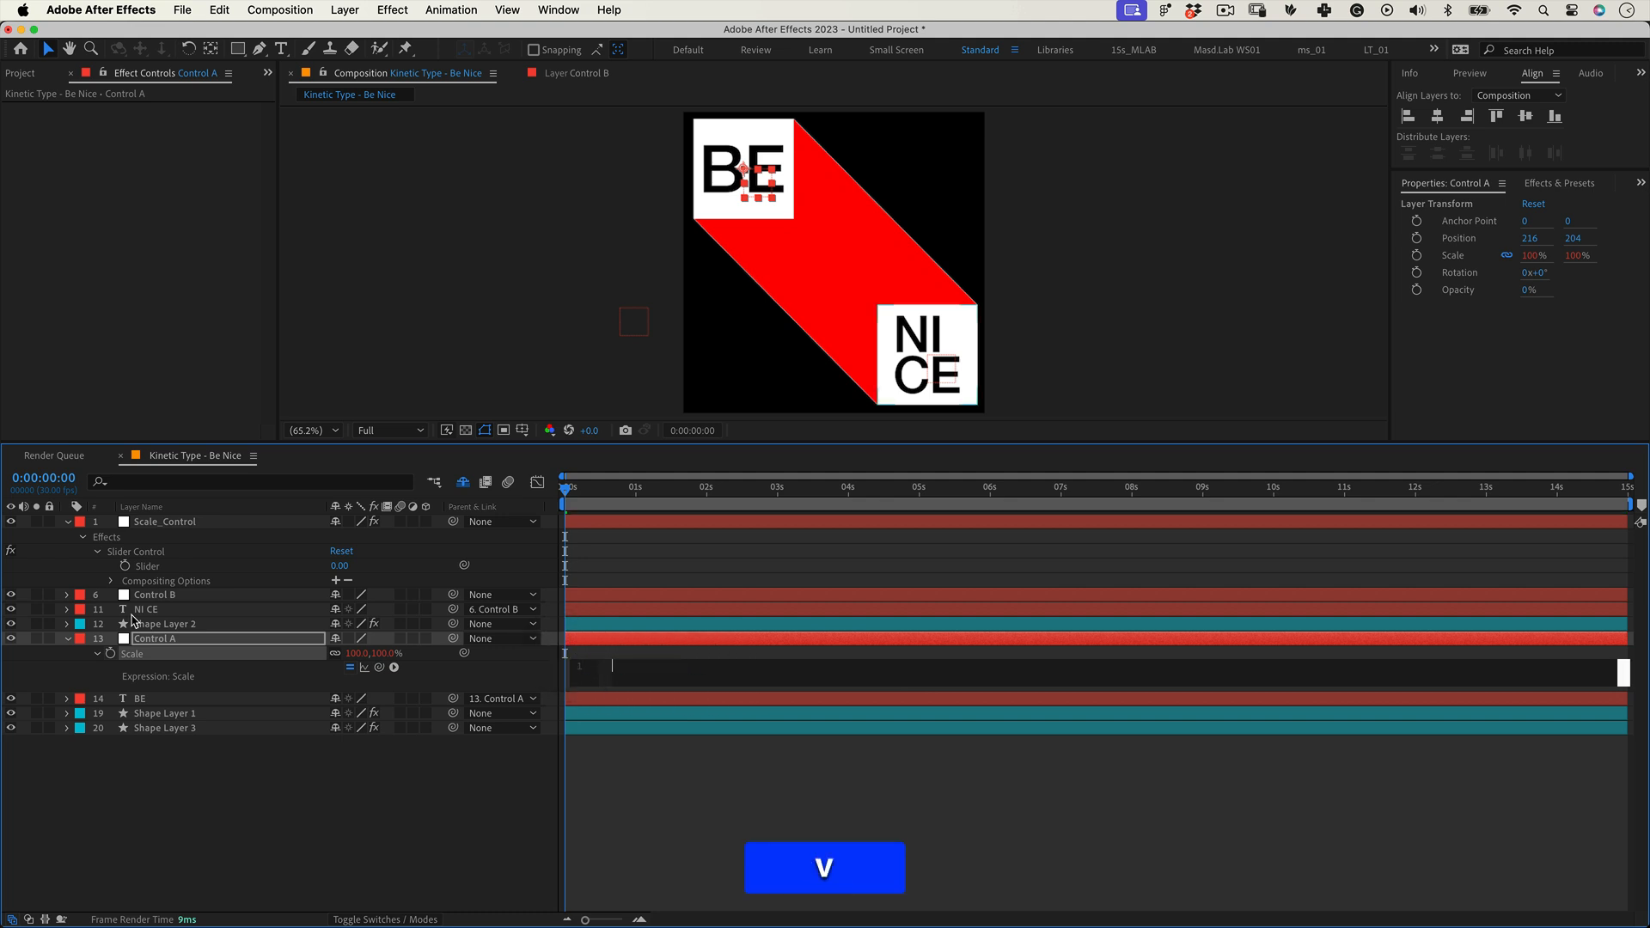
type("var")
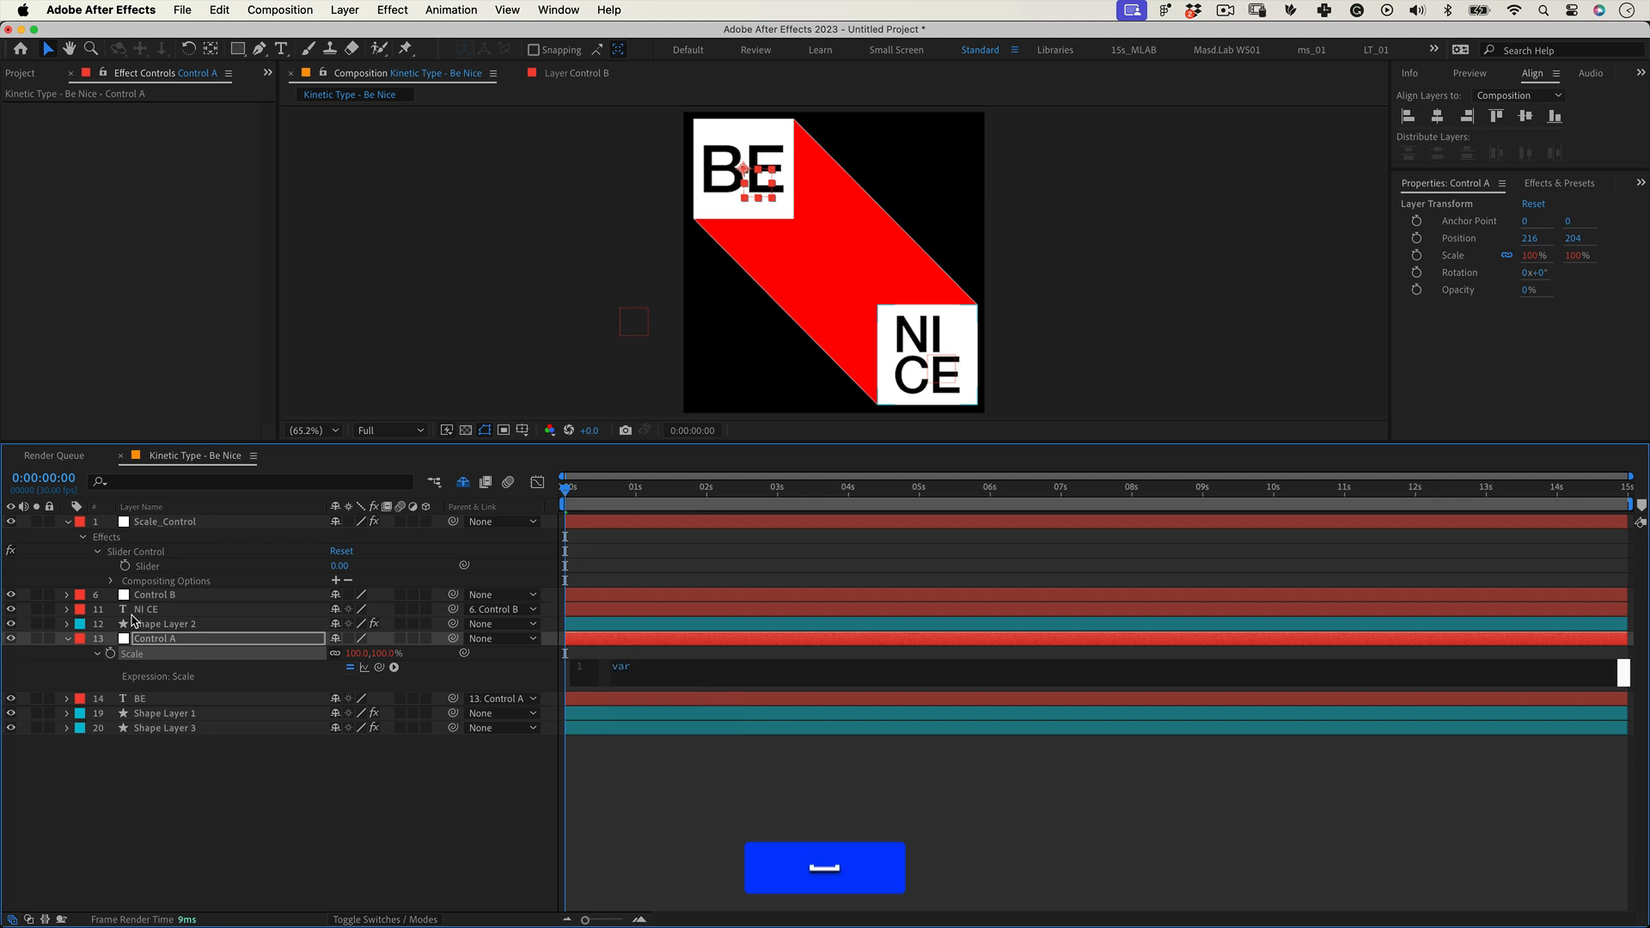
type("controller = thisComp.layer(\"Scale_Control\").effect(\"Slider Control\")(\"Slider\");")
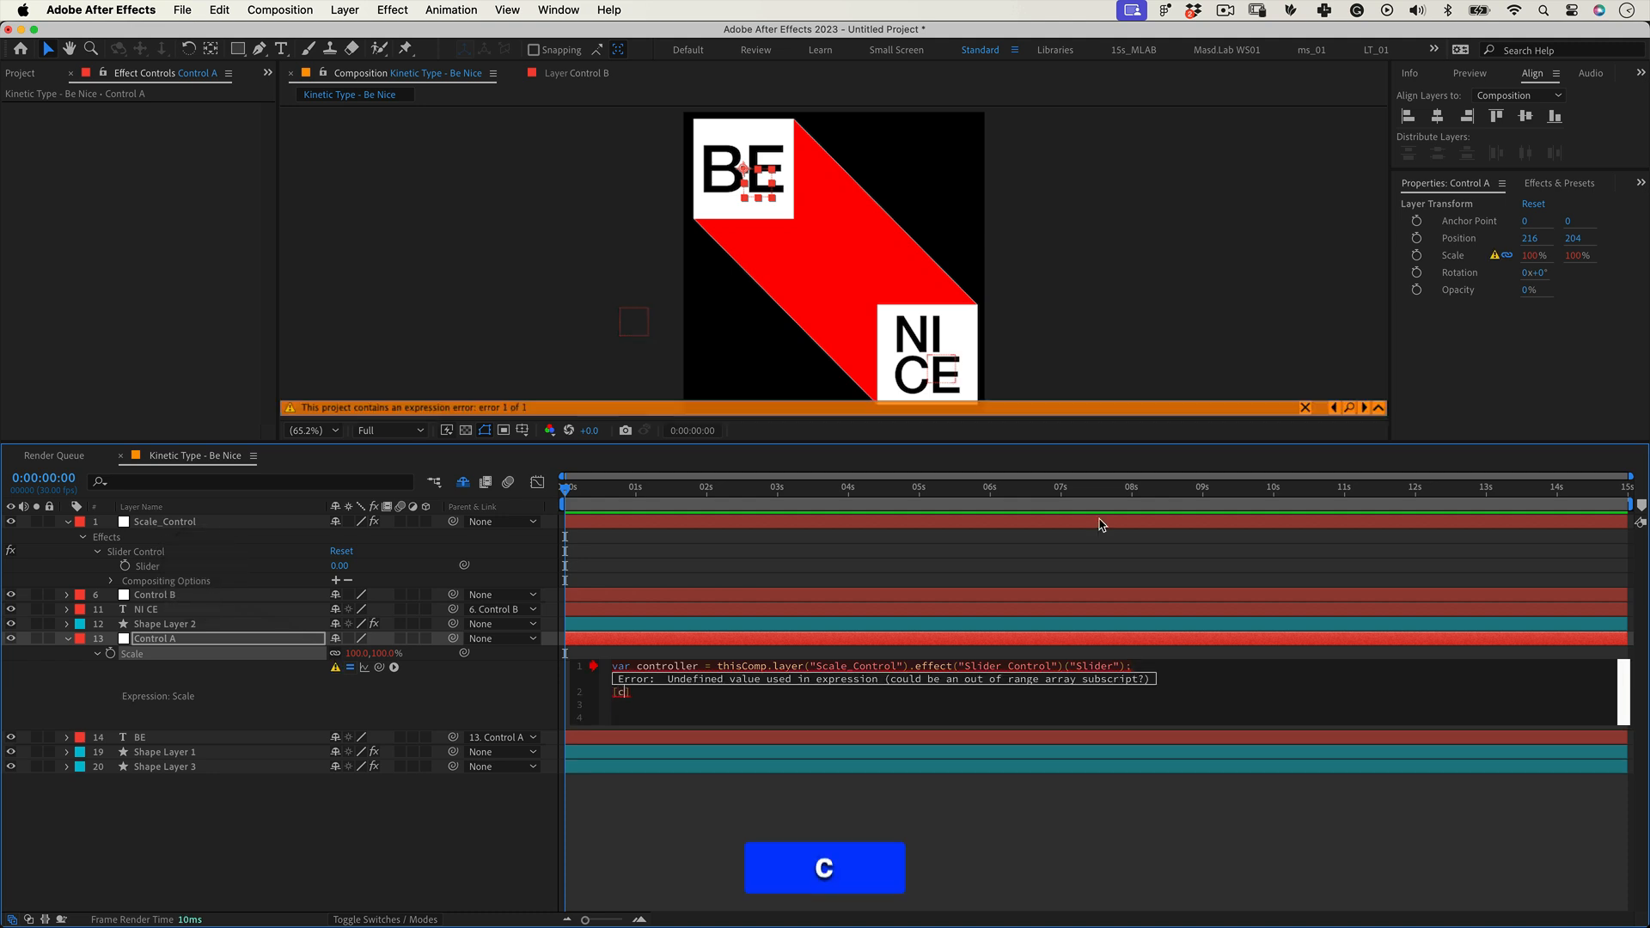
type("ontroller,controller];")
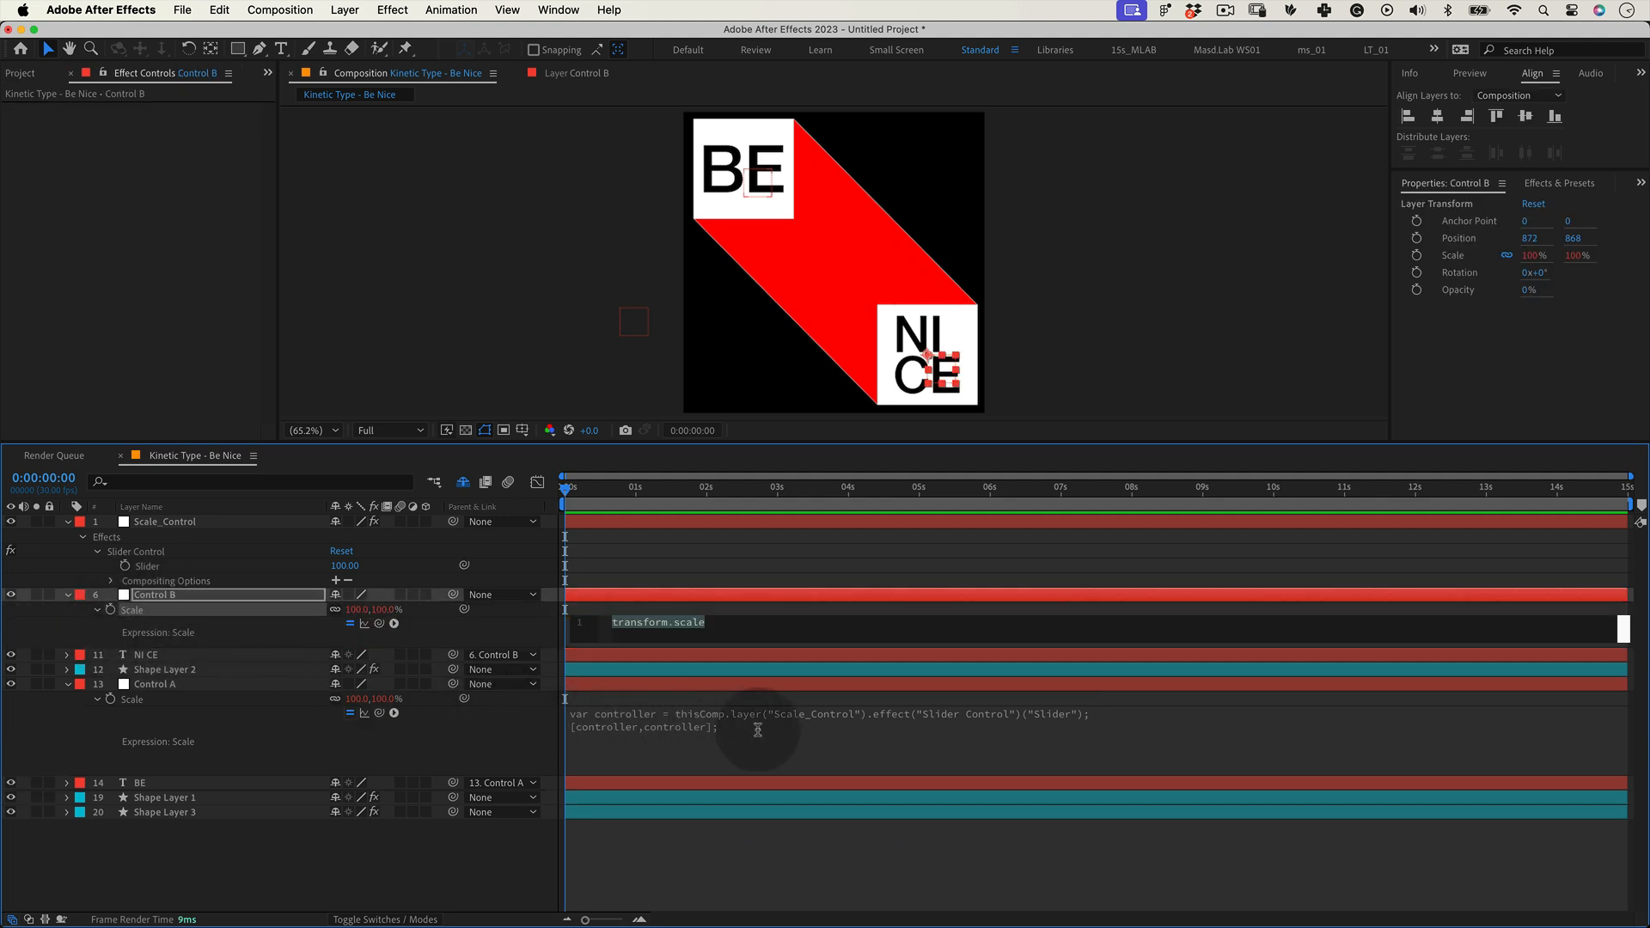
Copy the controller expression onto Control B's Scale and test the slider at 200.
key("cmd+c")
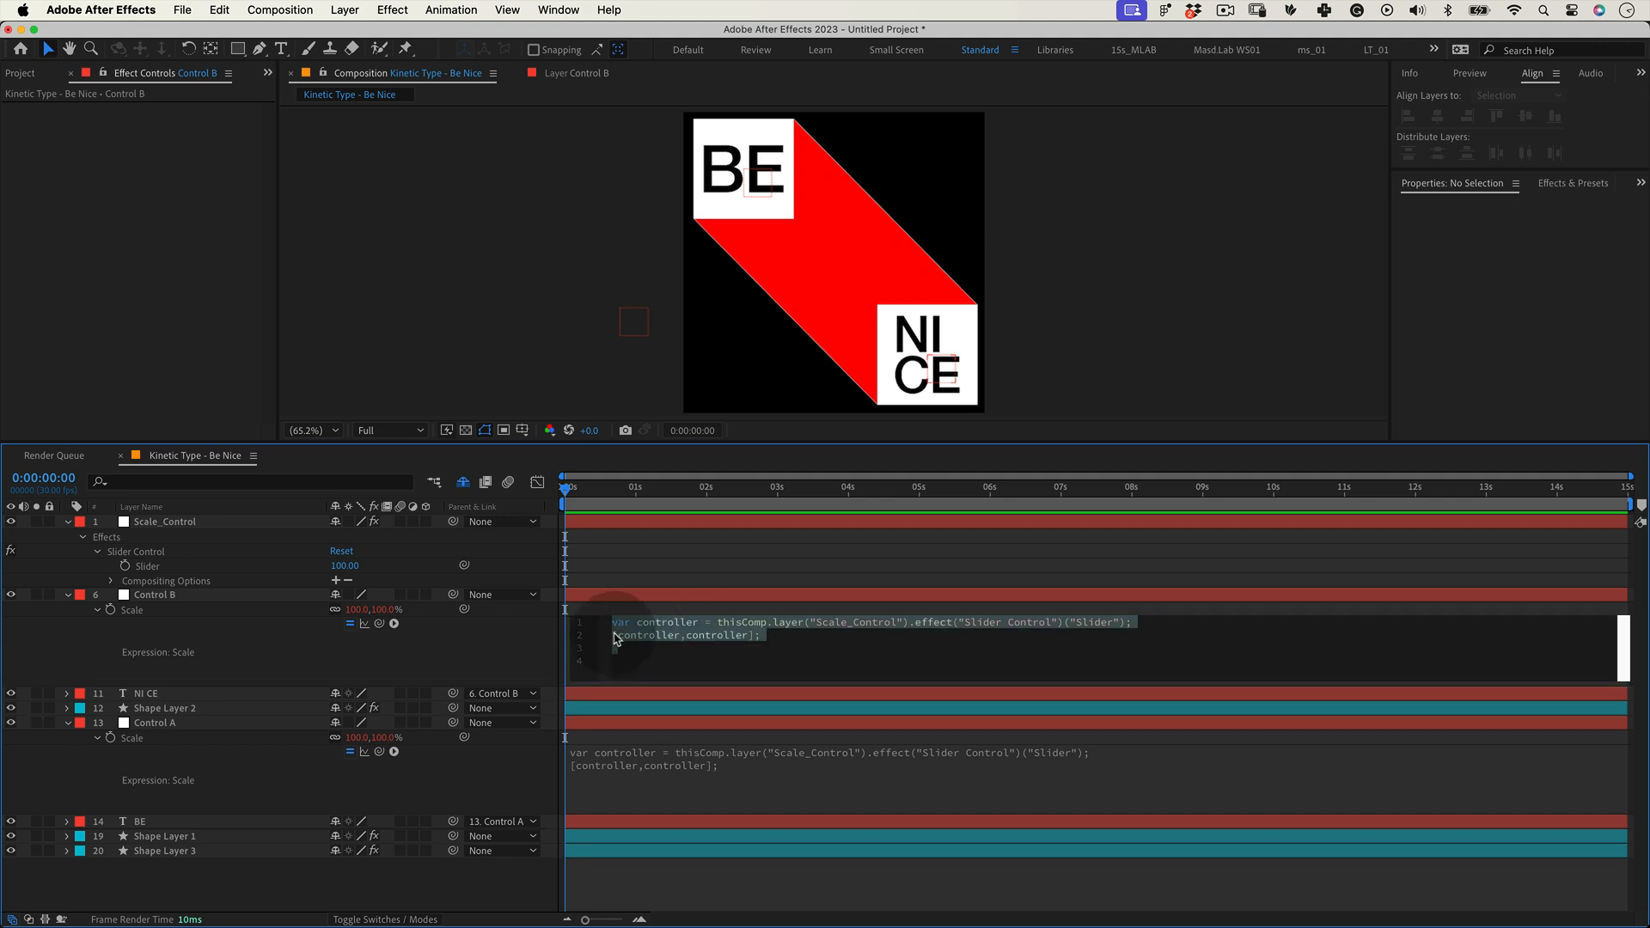
type("200")
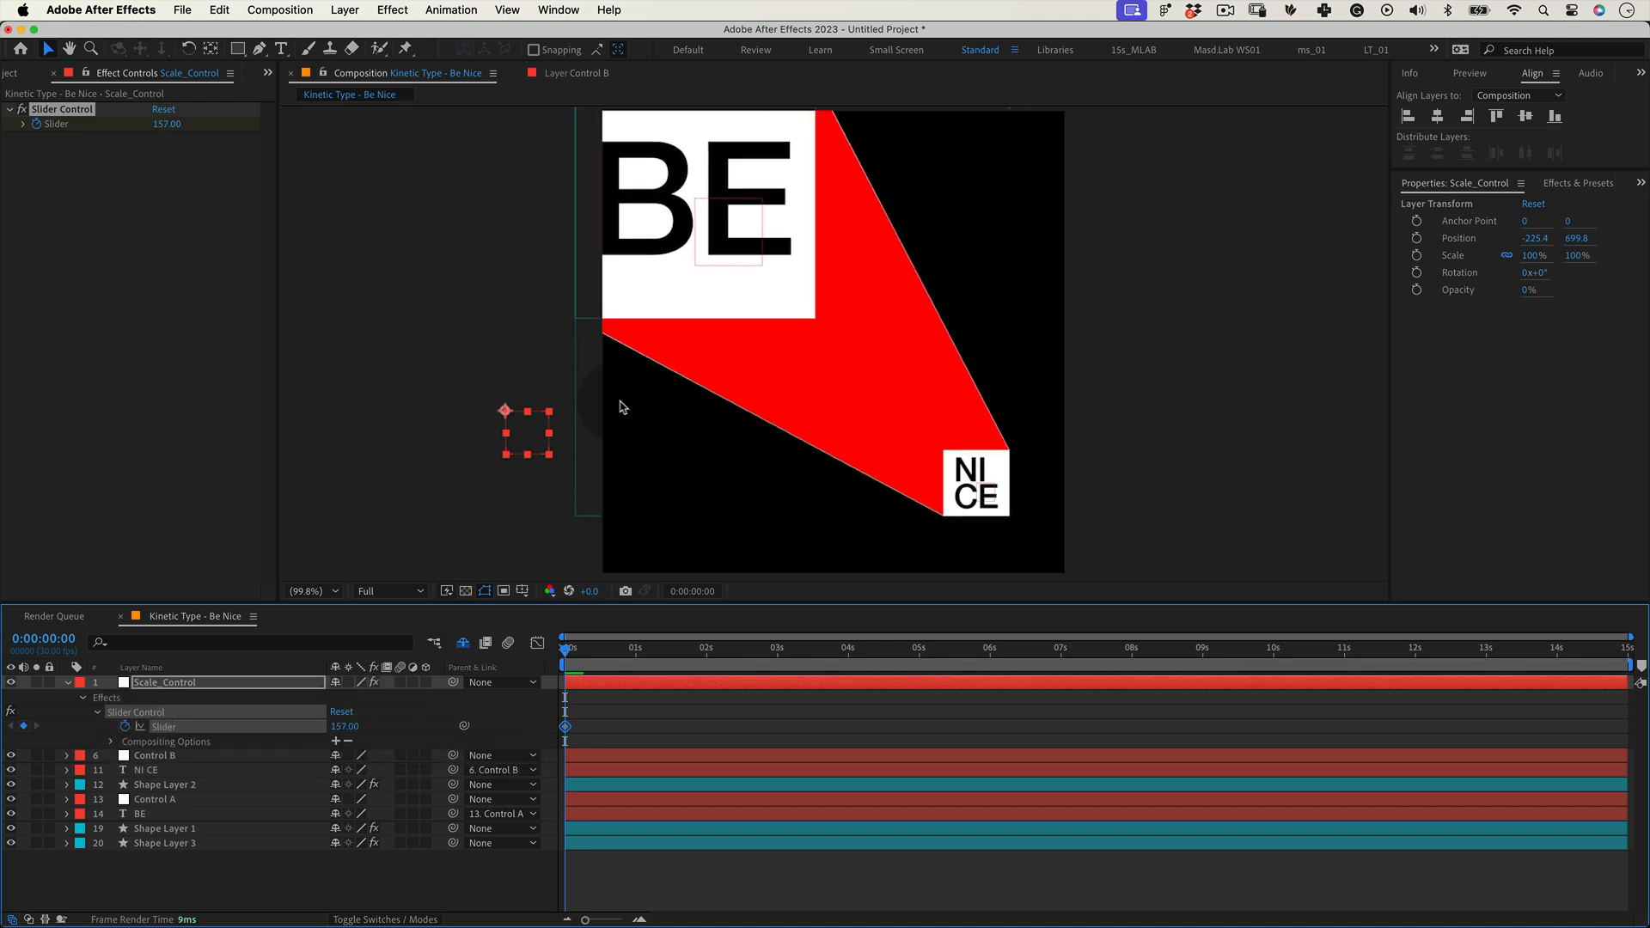
Keyframe the Scale_Control slider over time and return the playhead to the first frame.
left_click(155, 799)
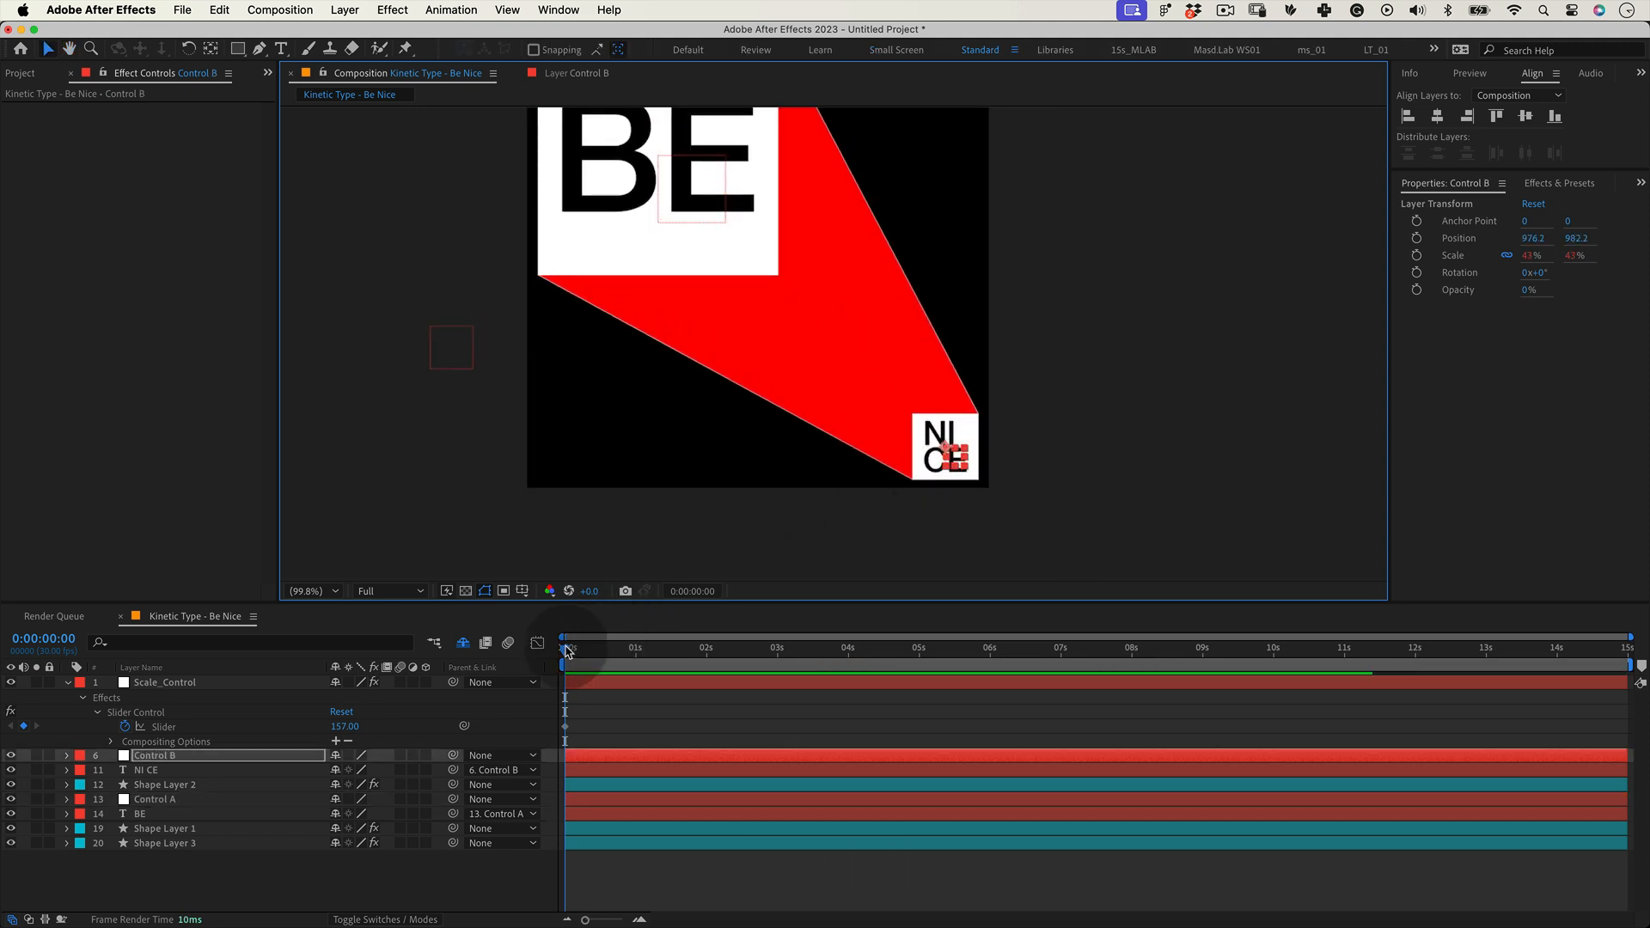
left_click(634, 648)
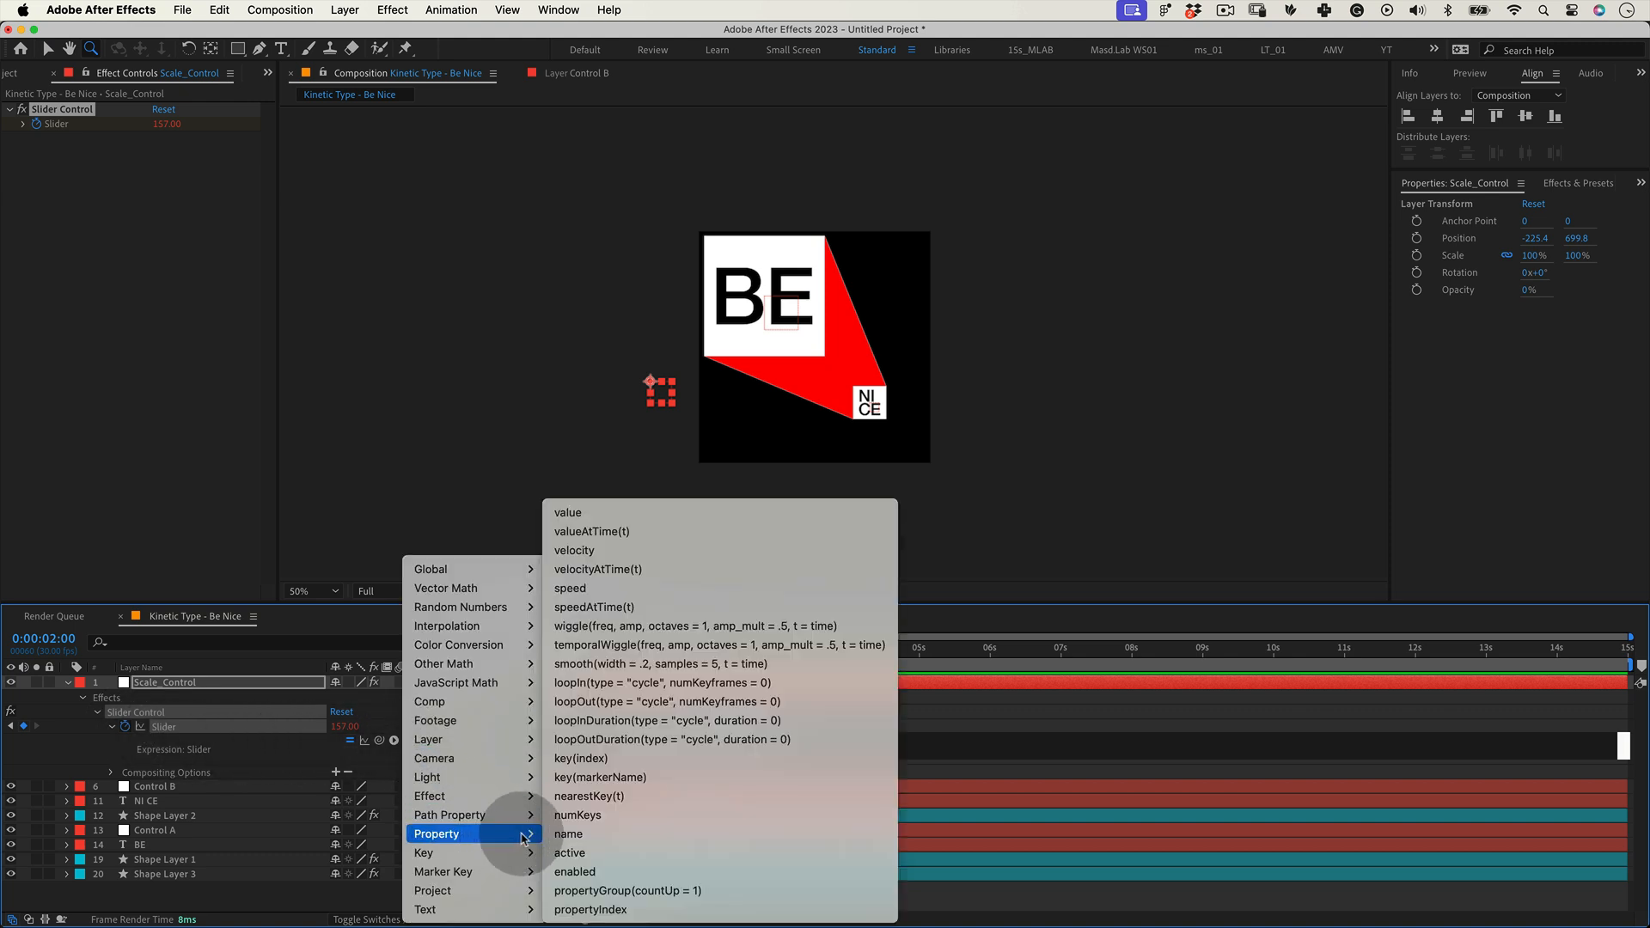
Add a loopOut("cycle") expression to the slider so its keyframes repeat endlessly.
left_click(667, 701)
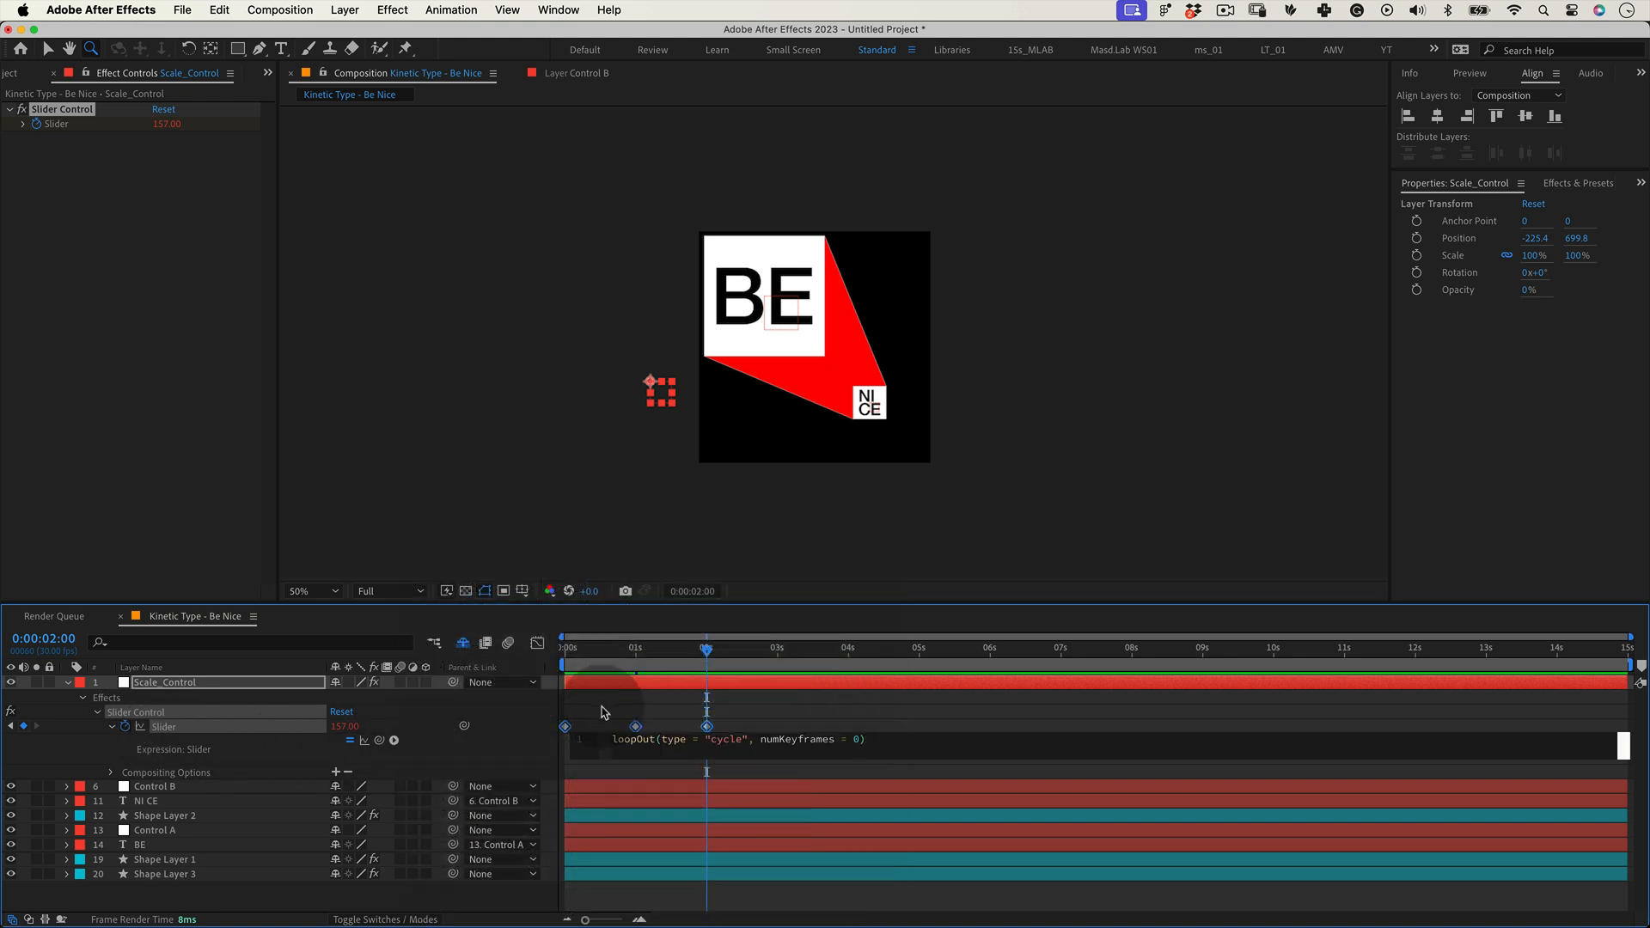